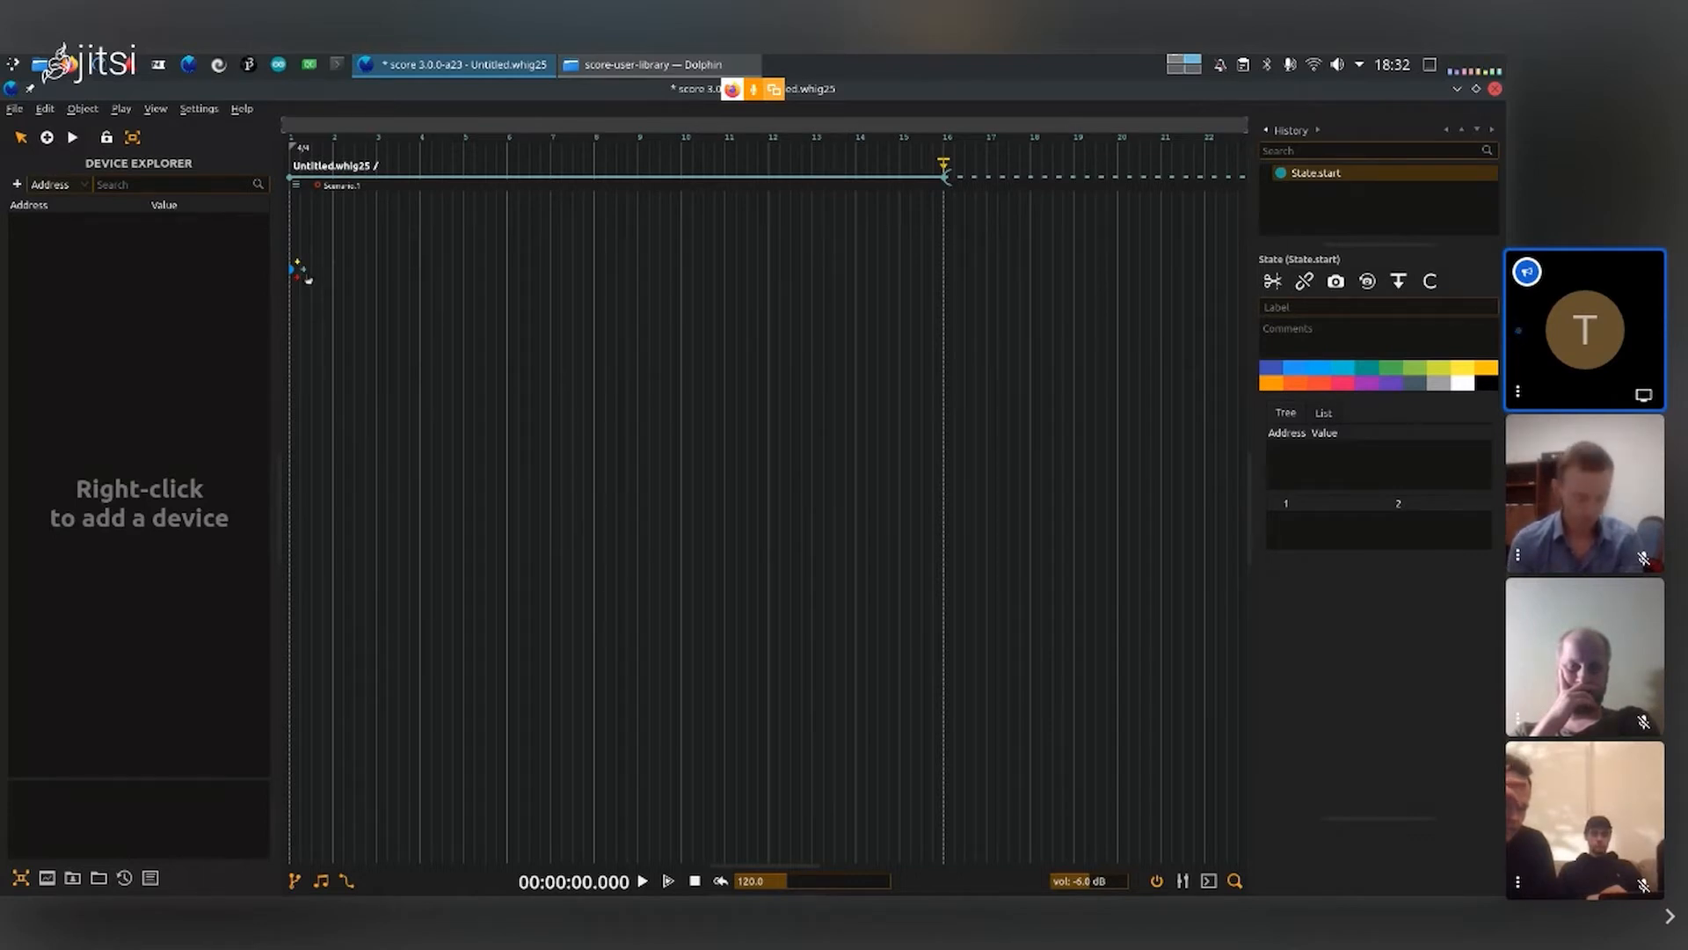
Step: Draw the first interval from the scenario start state out to around bar 9
drag(298, 269, 452, 269)
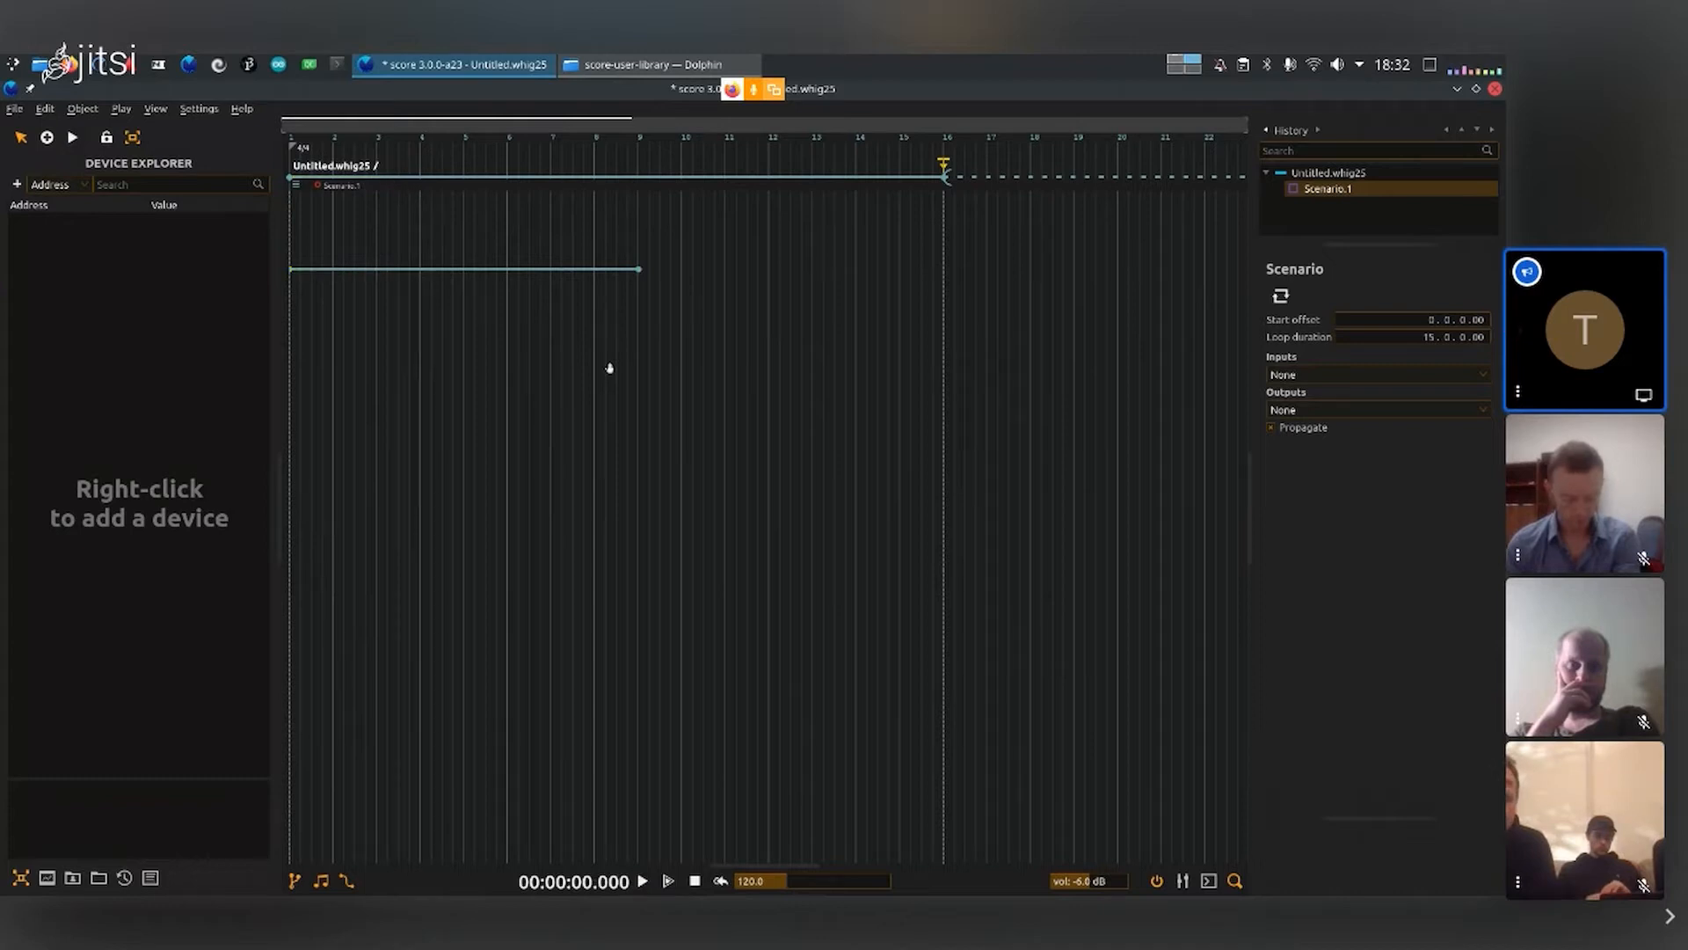
mouse_move(436, 306)
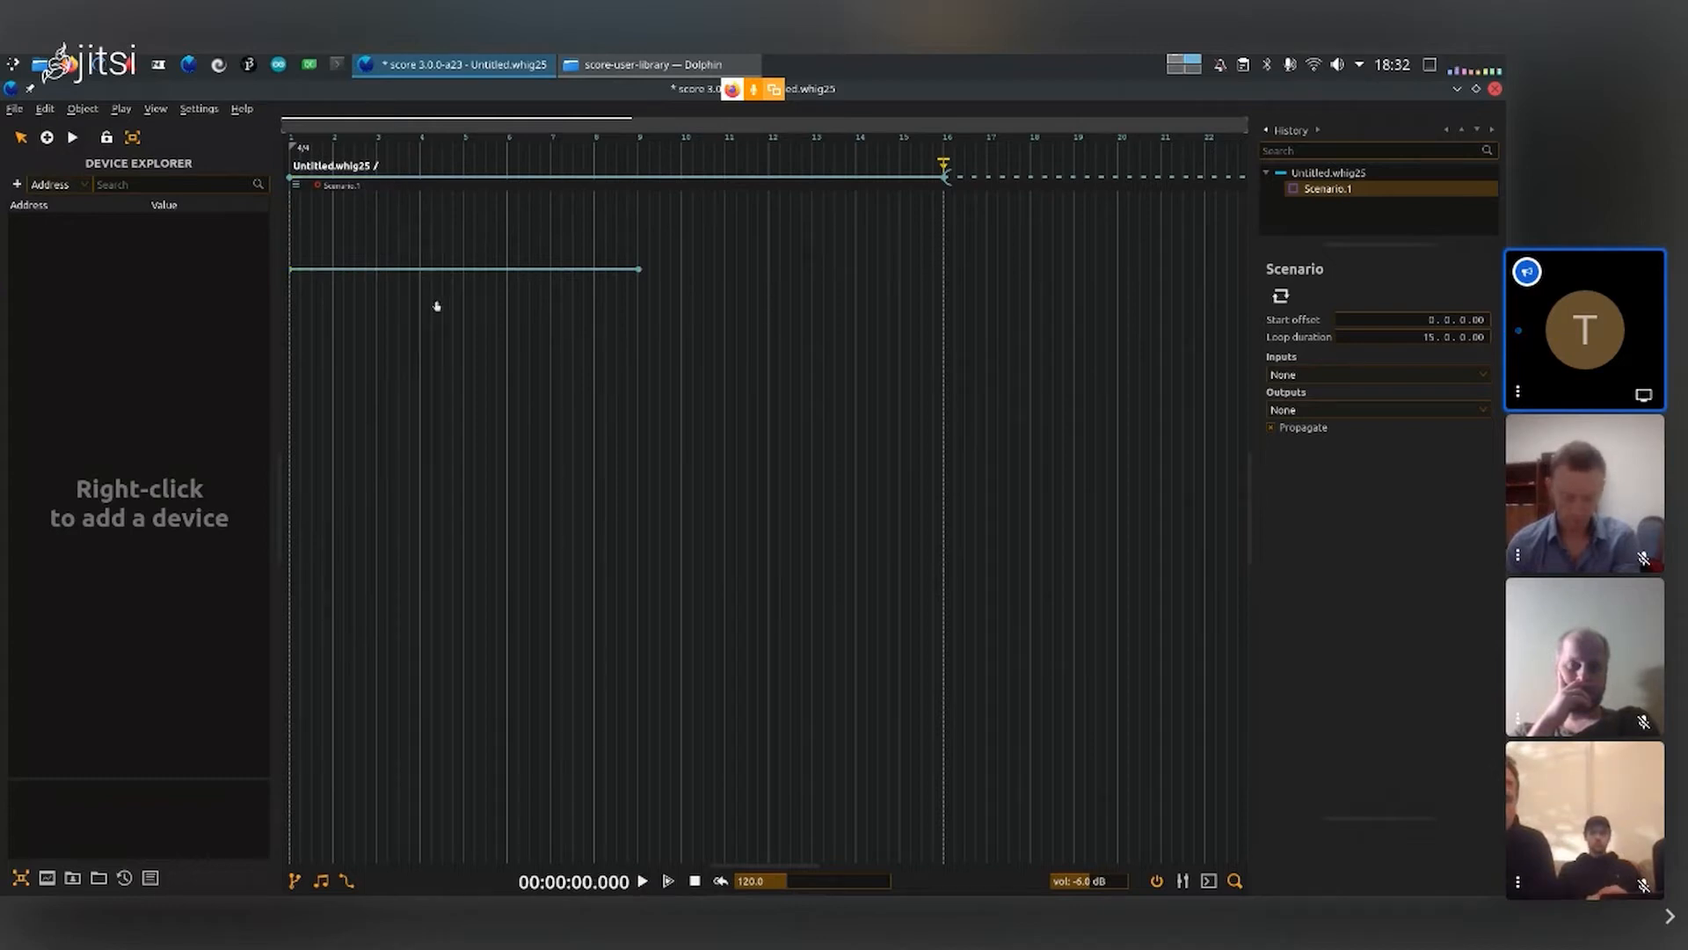
mouse_move(356, 249)
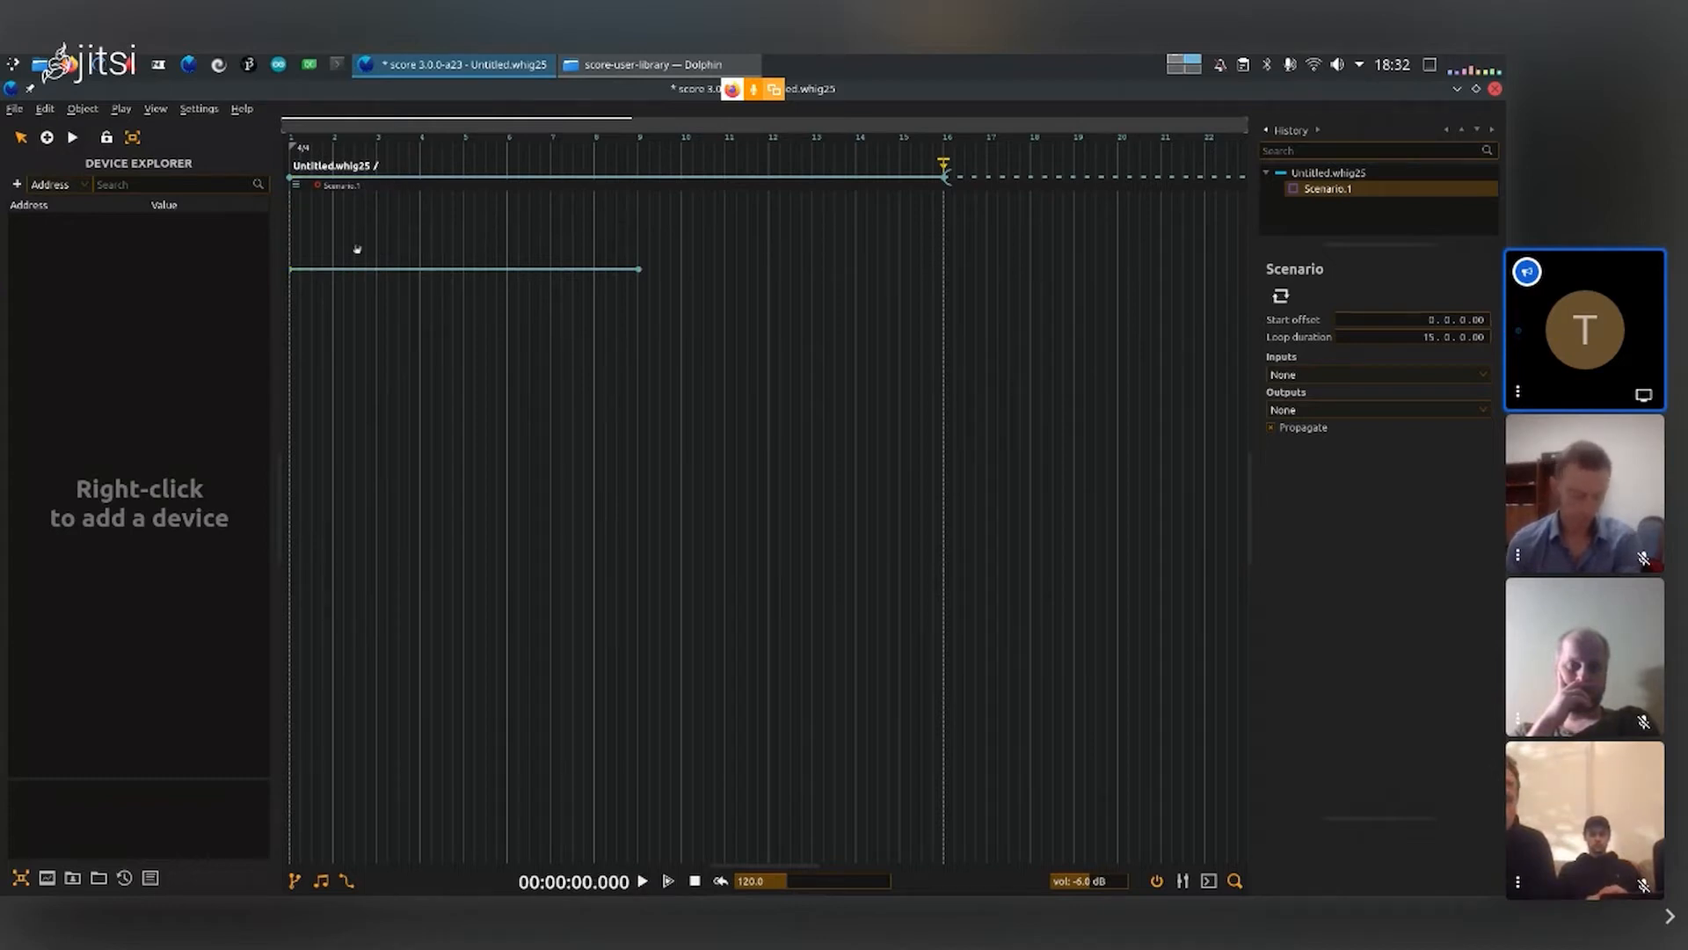
mouse_move(481, 335)
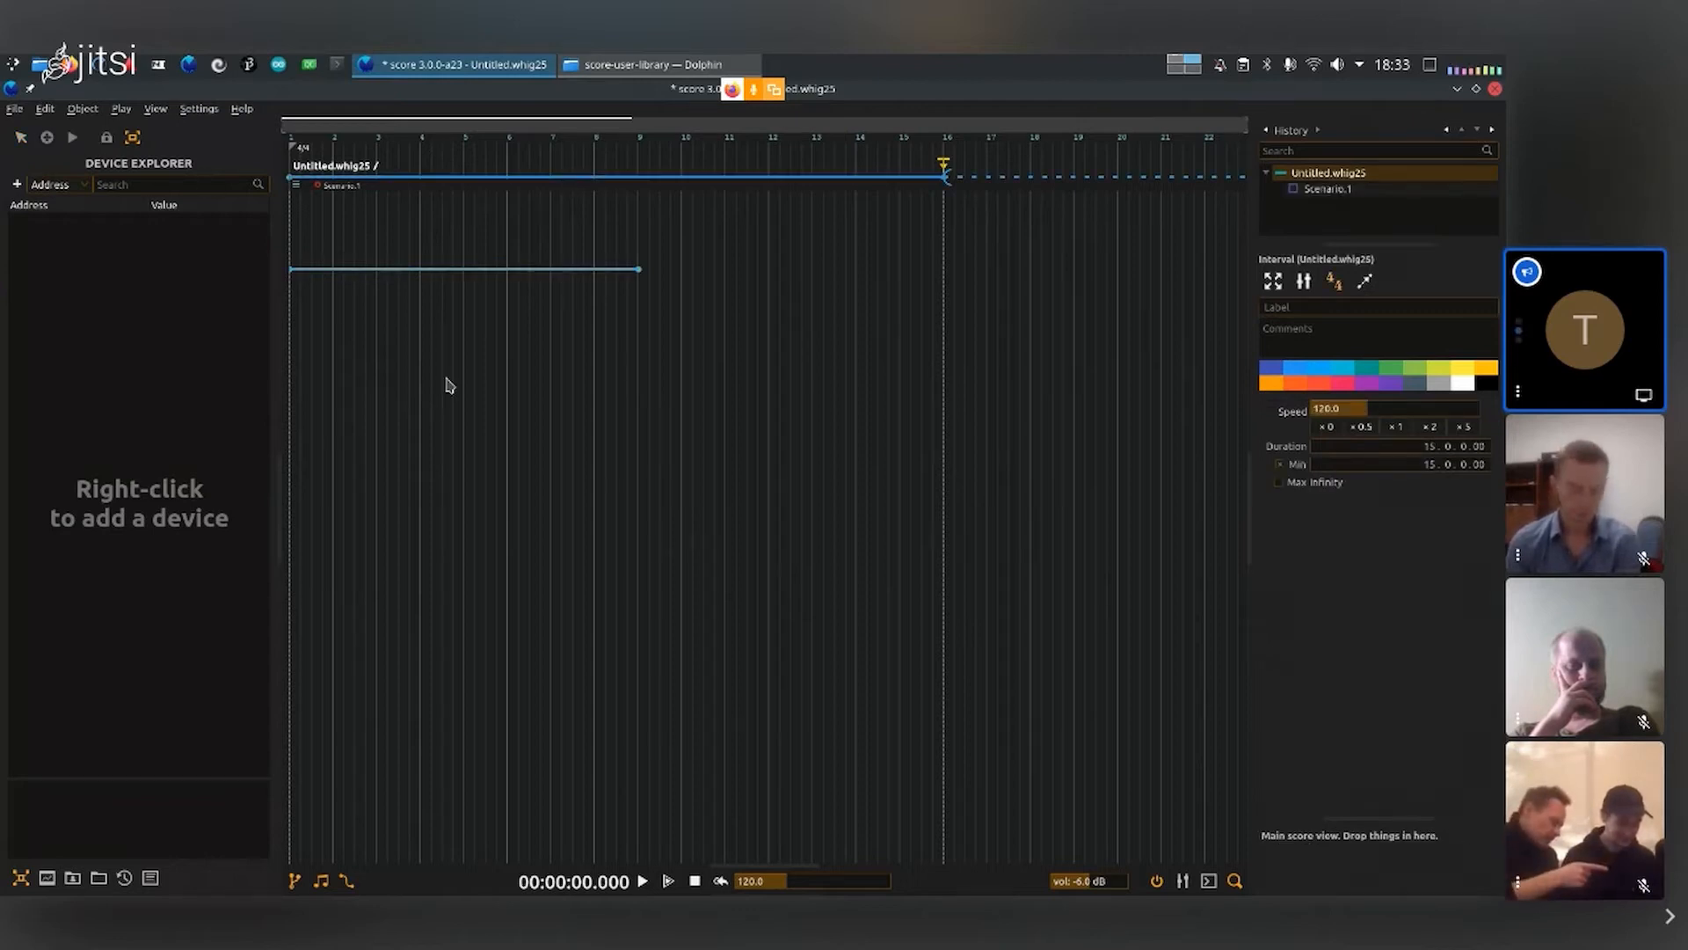
click(1327, 188)
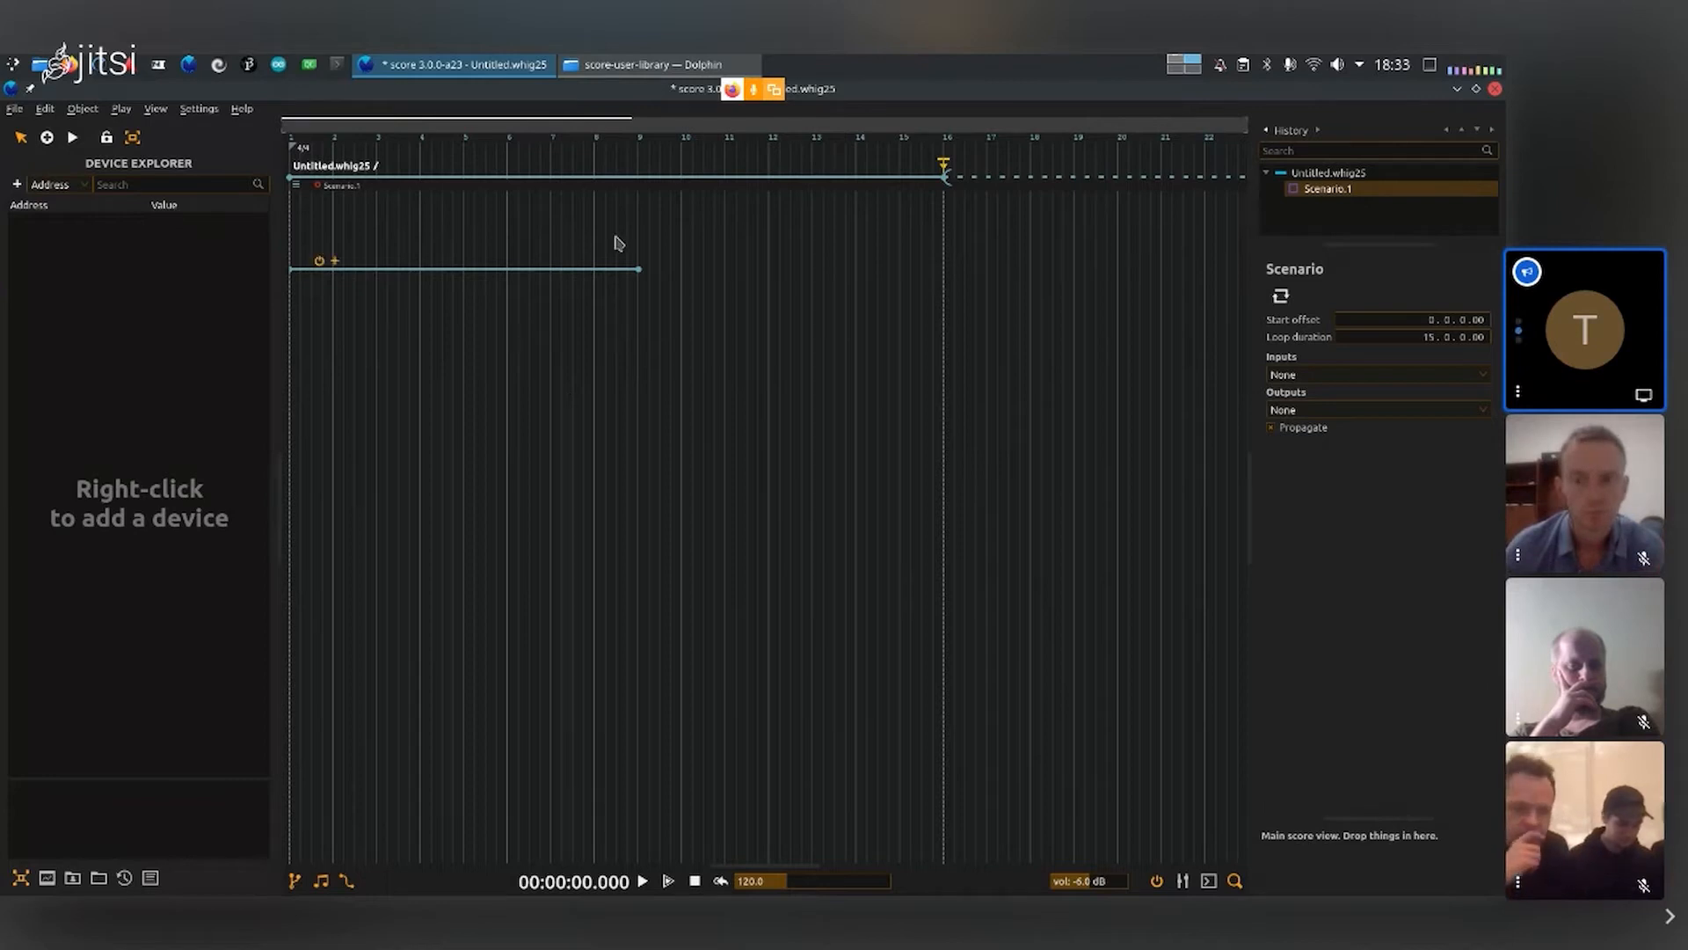
click(47, 137)
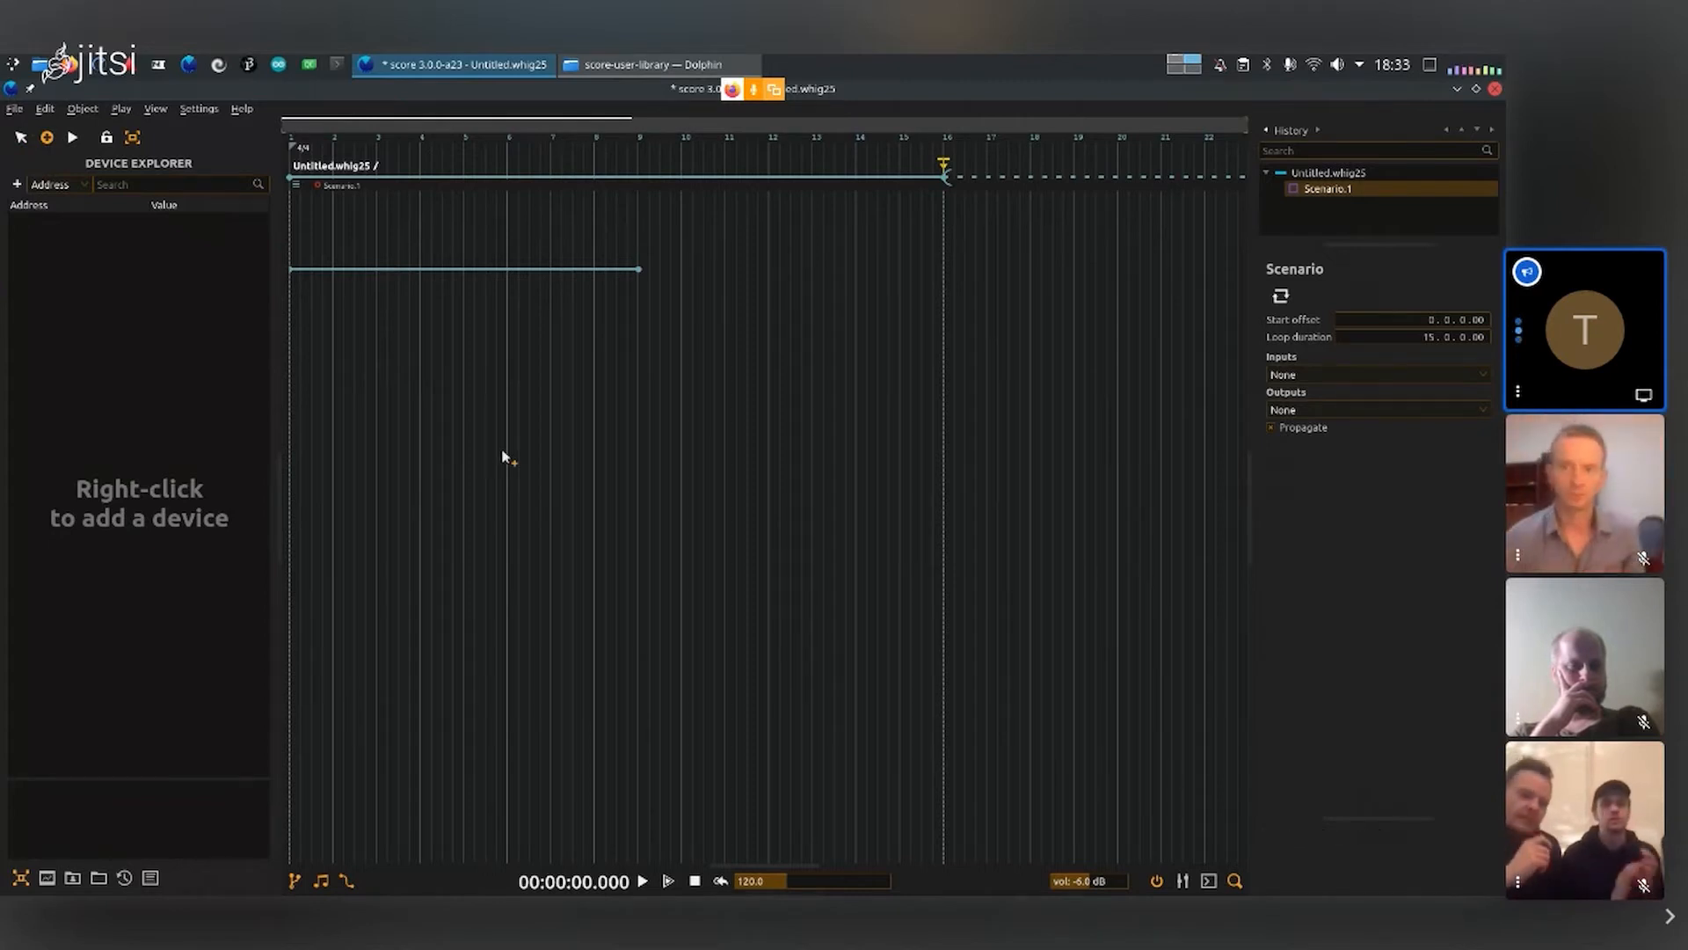
mouse_move(687, 455)
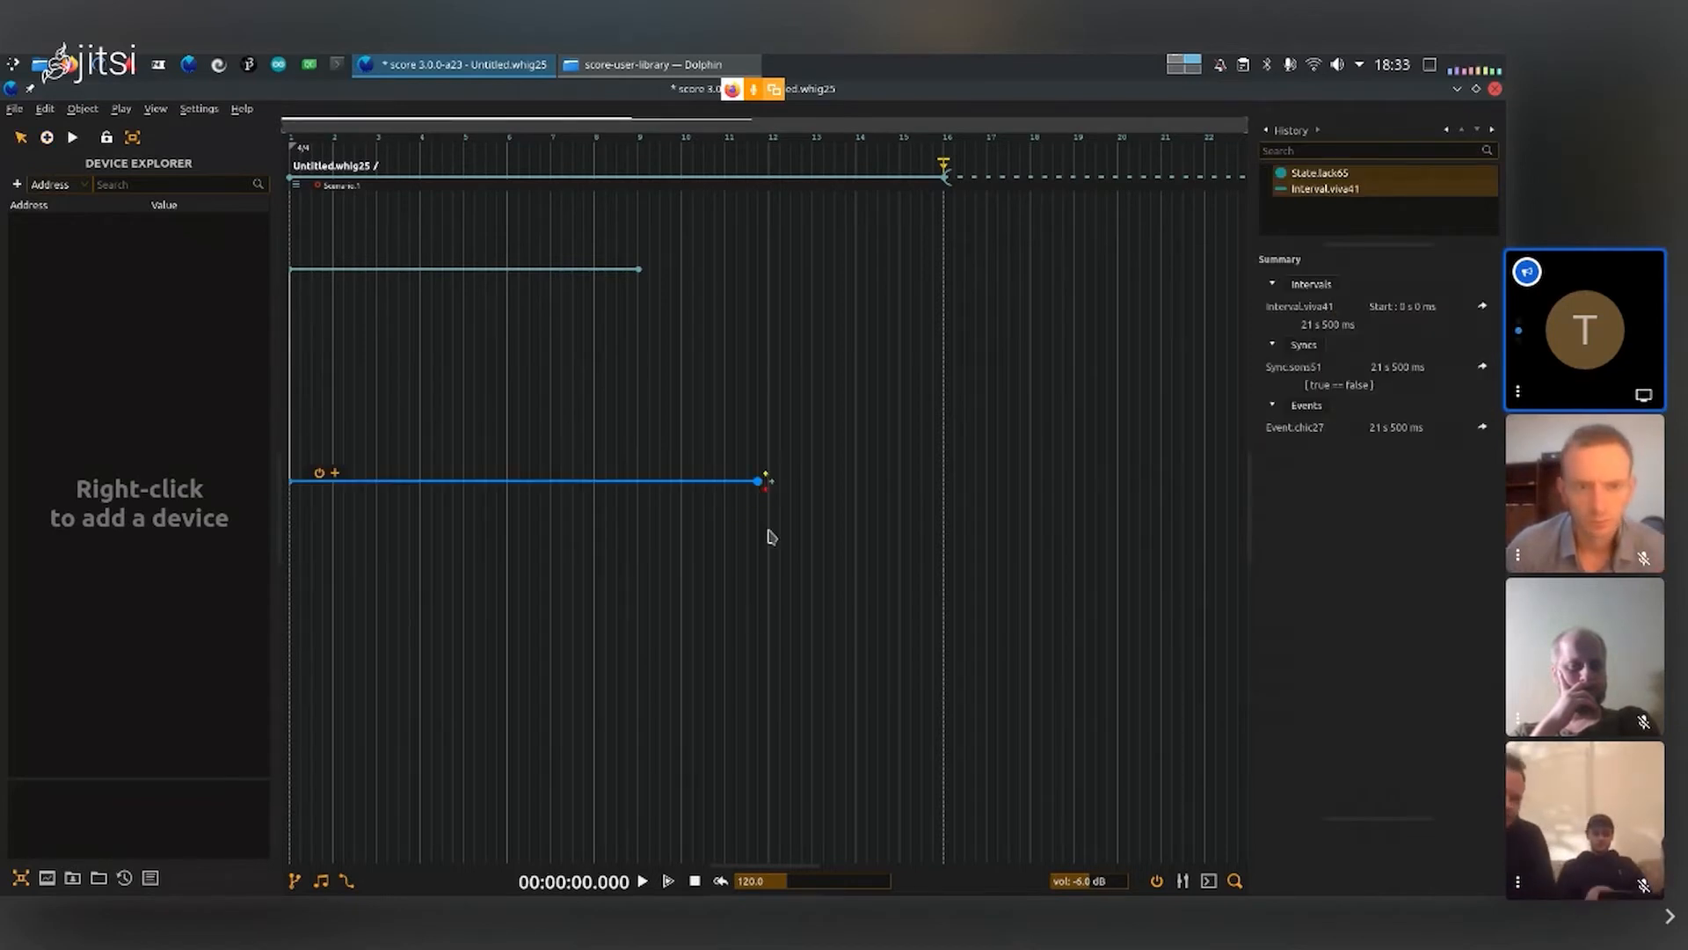
mouse_move(738, 508)
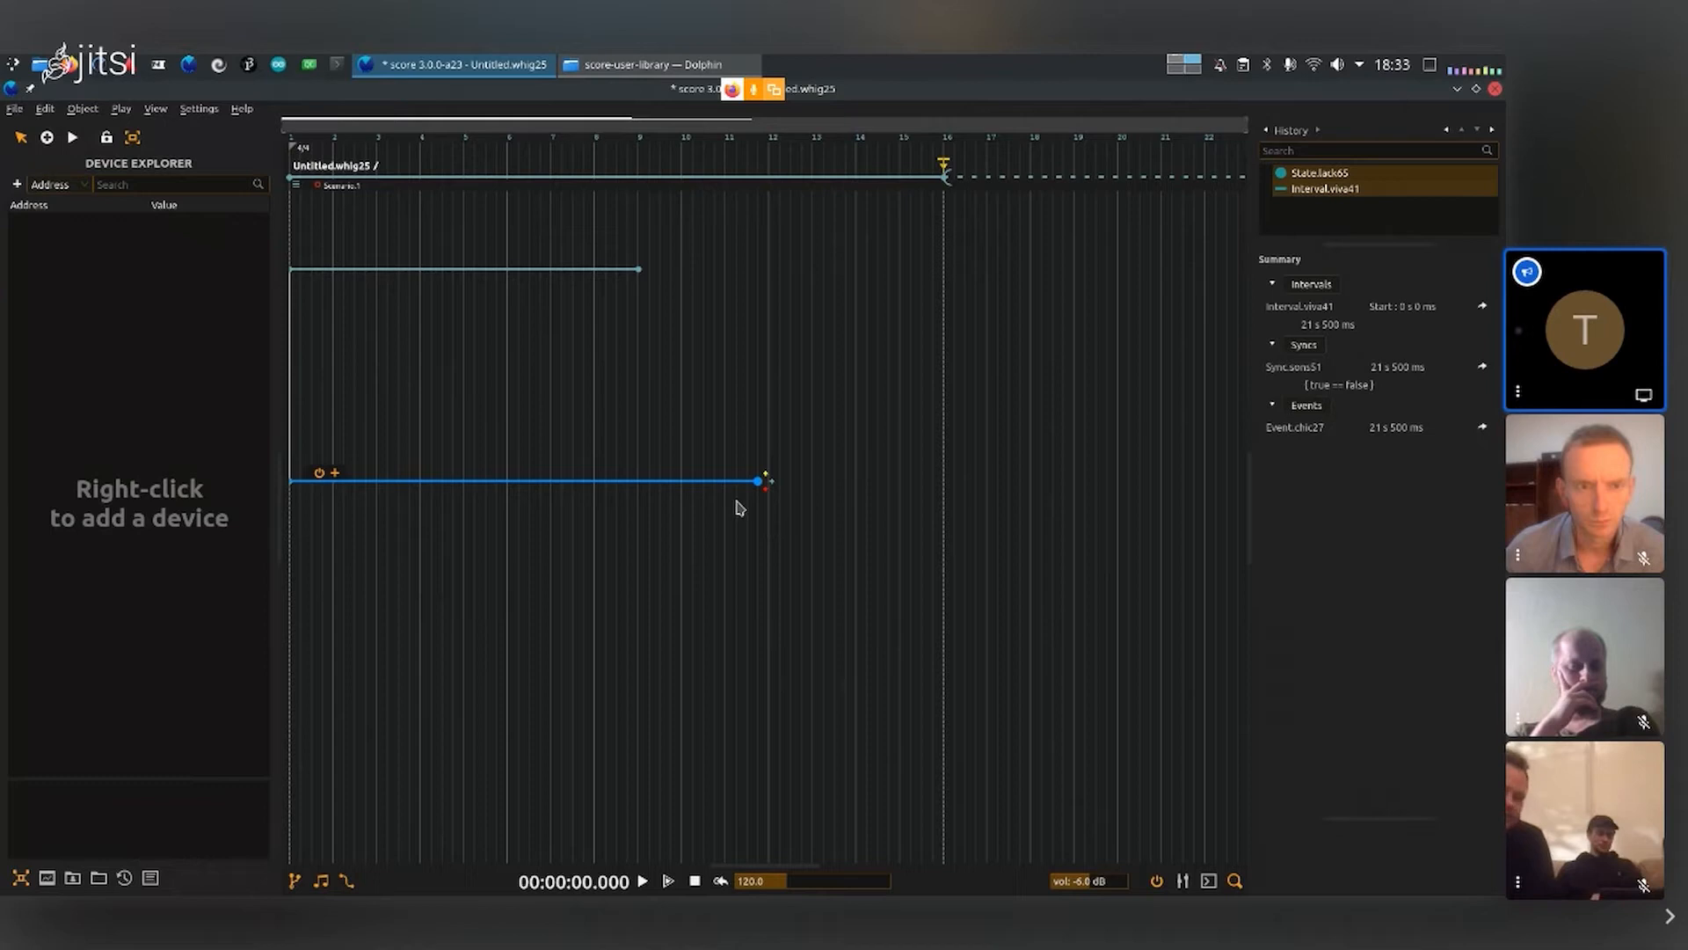
mouse_move(605, 391)
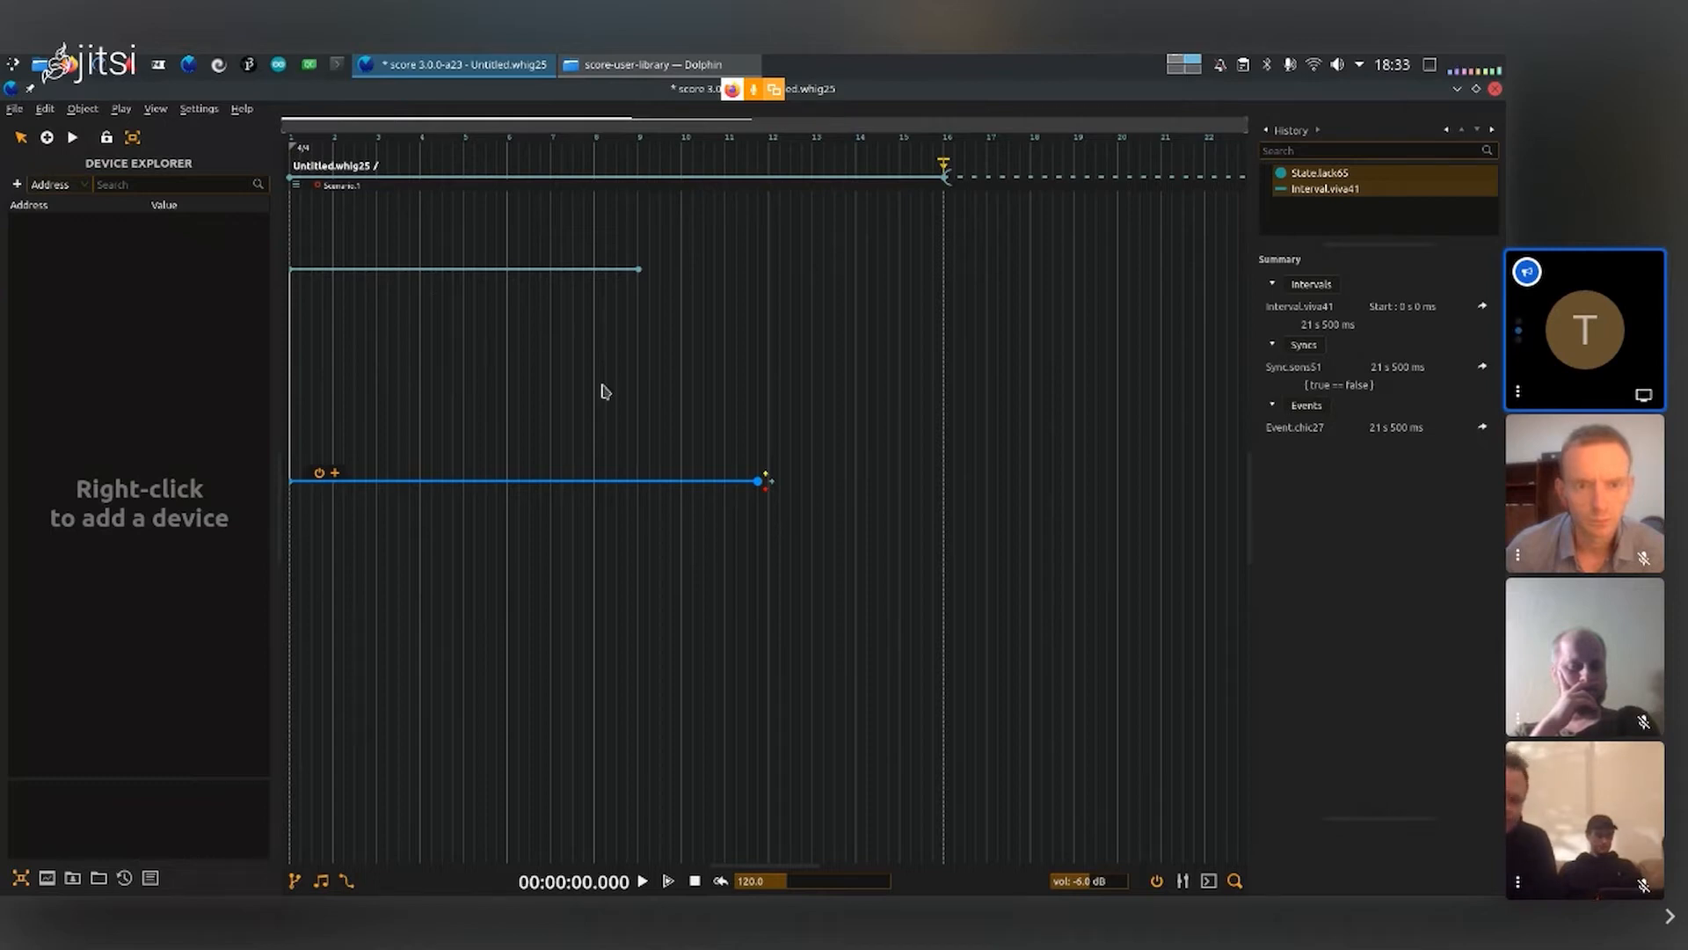
mouse_move(479, 332)
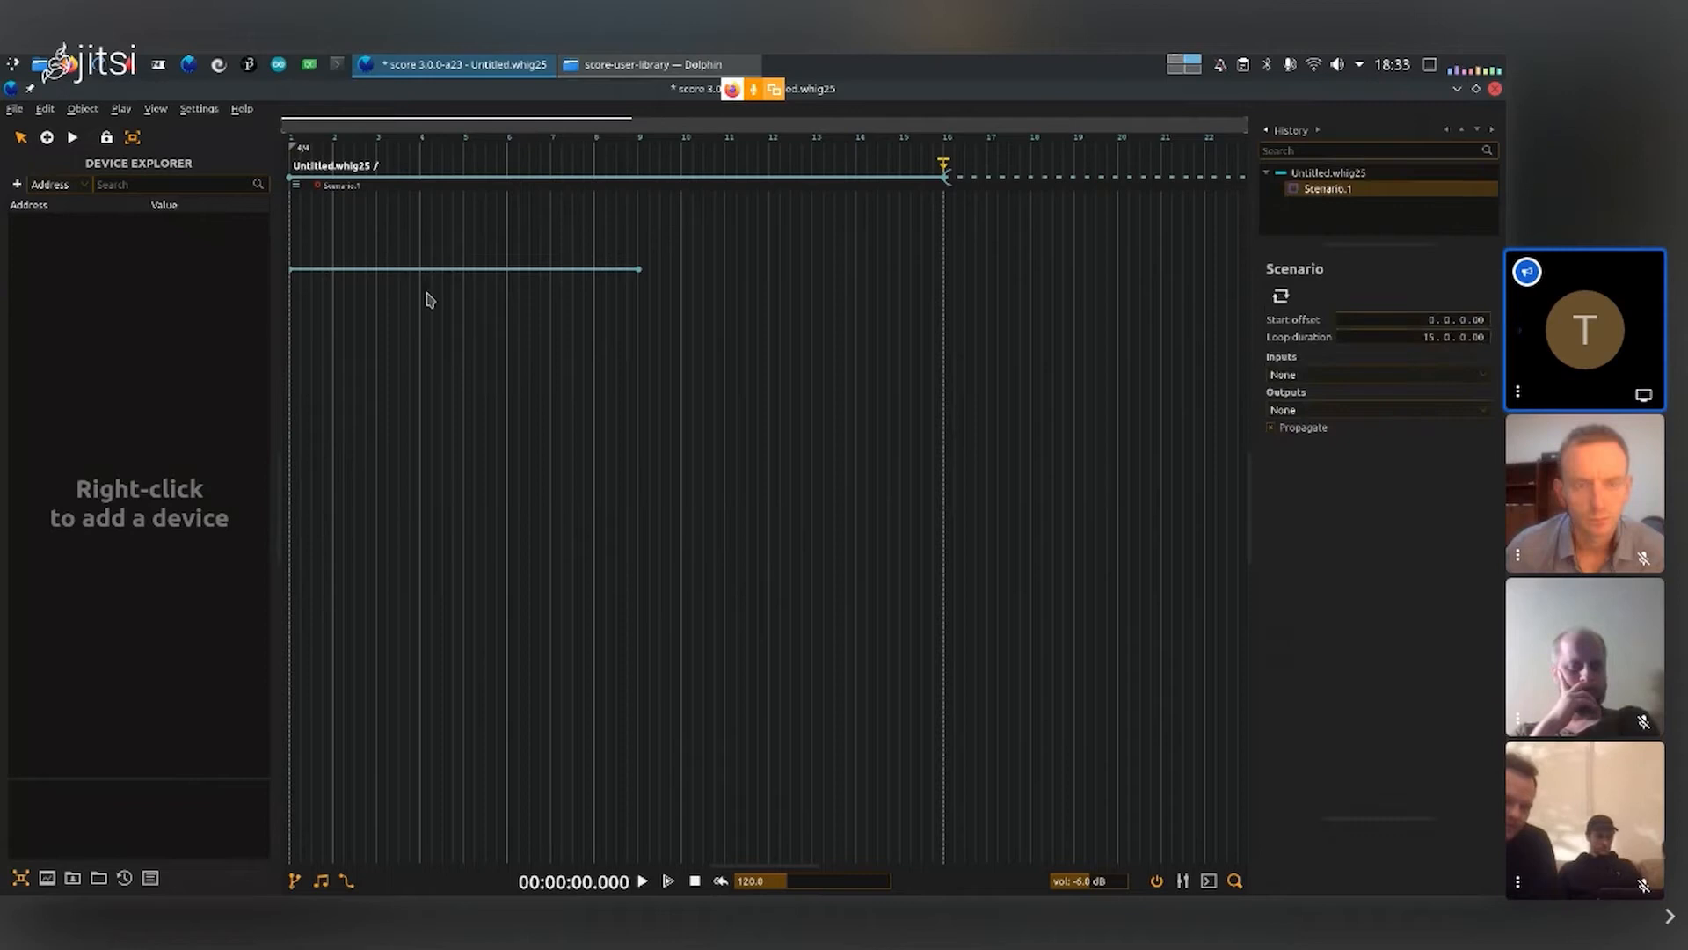
mouse_move(381, 310)
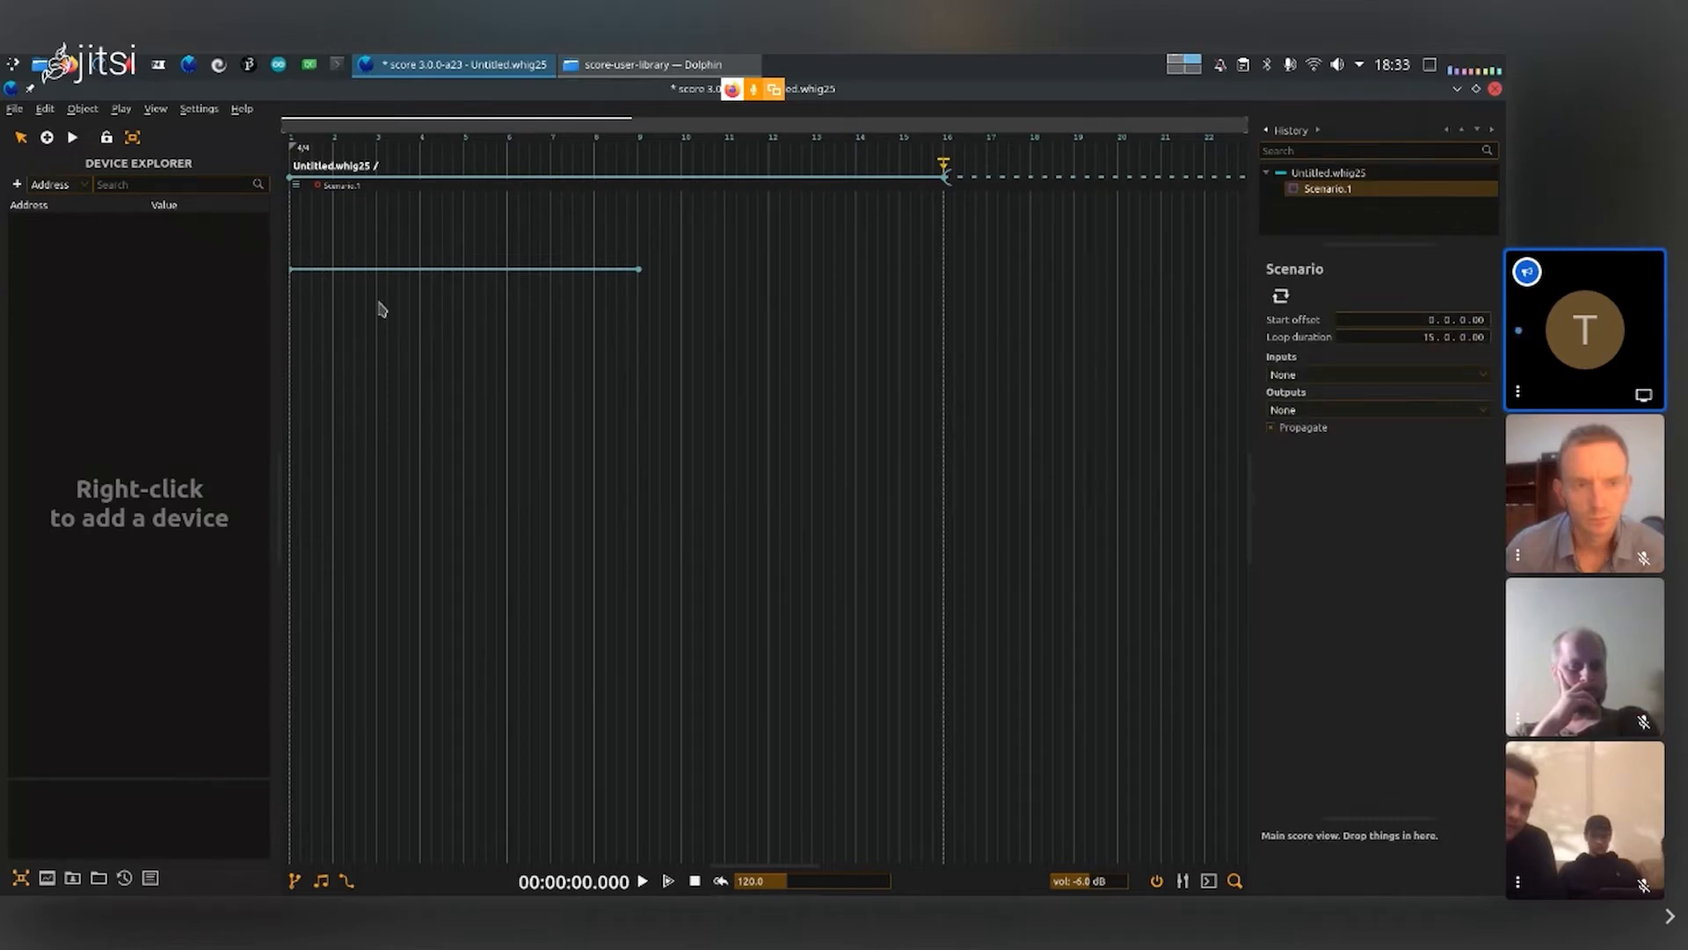
Step: Select the interval creation tool and start a lower interval at the scenario start
click(47, 137)
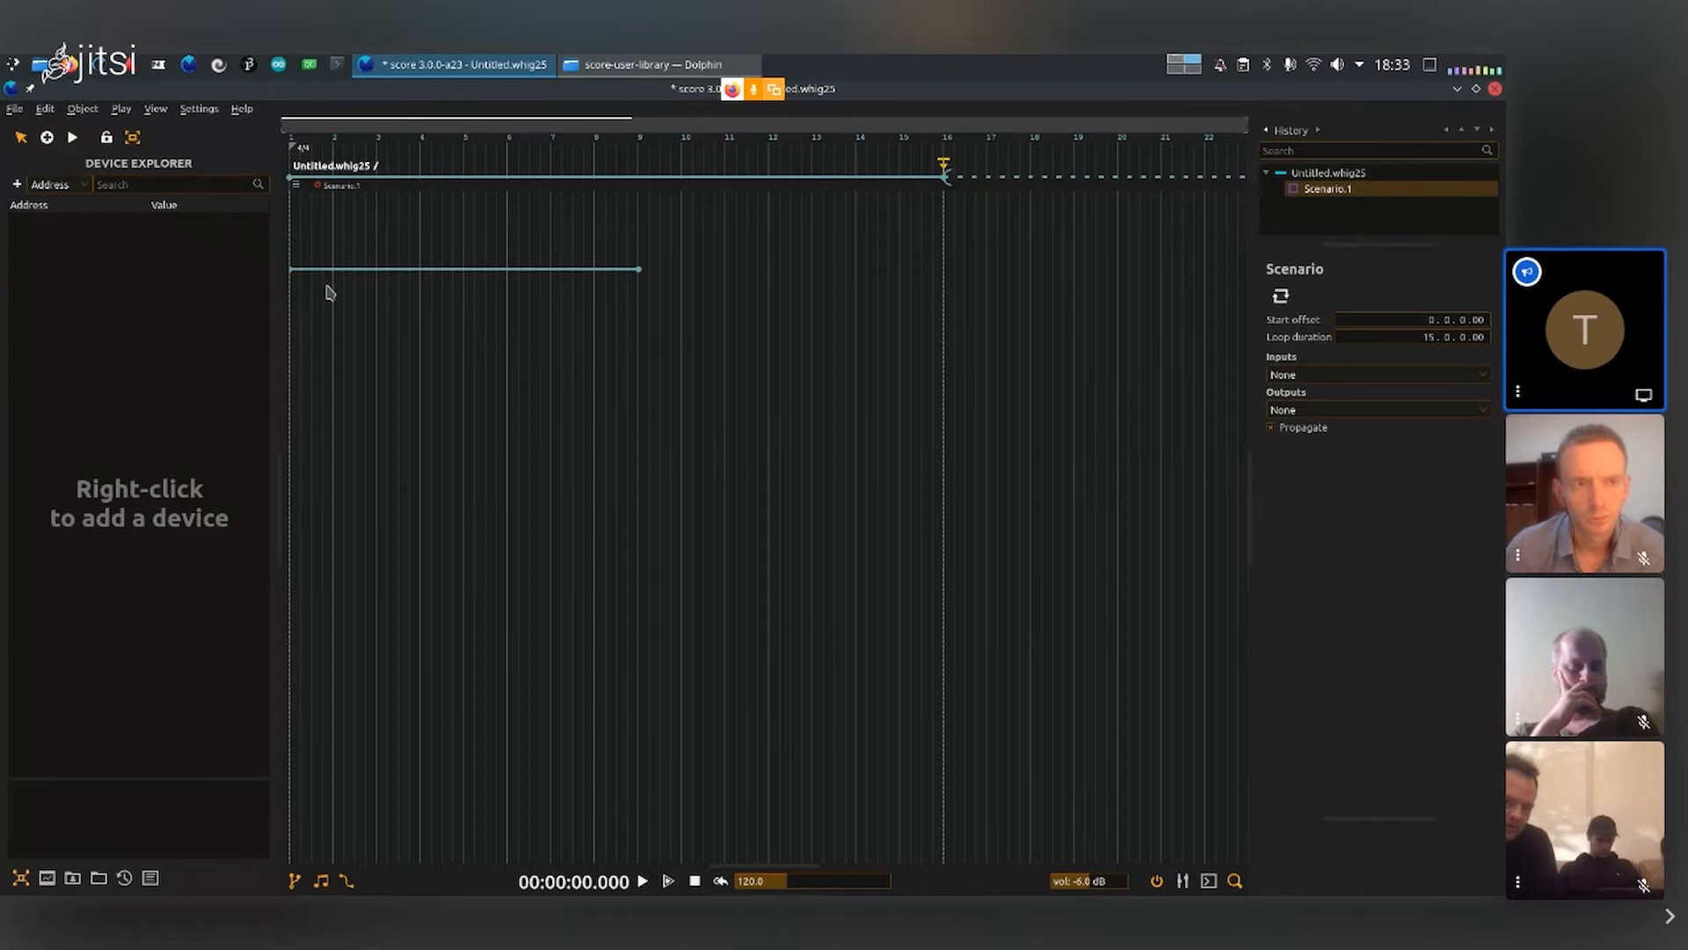
click(296, 262)
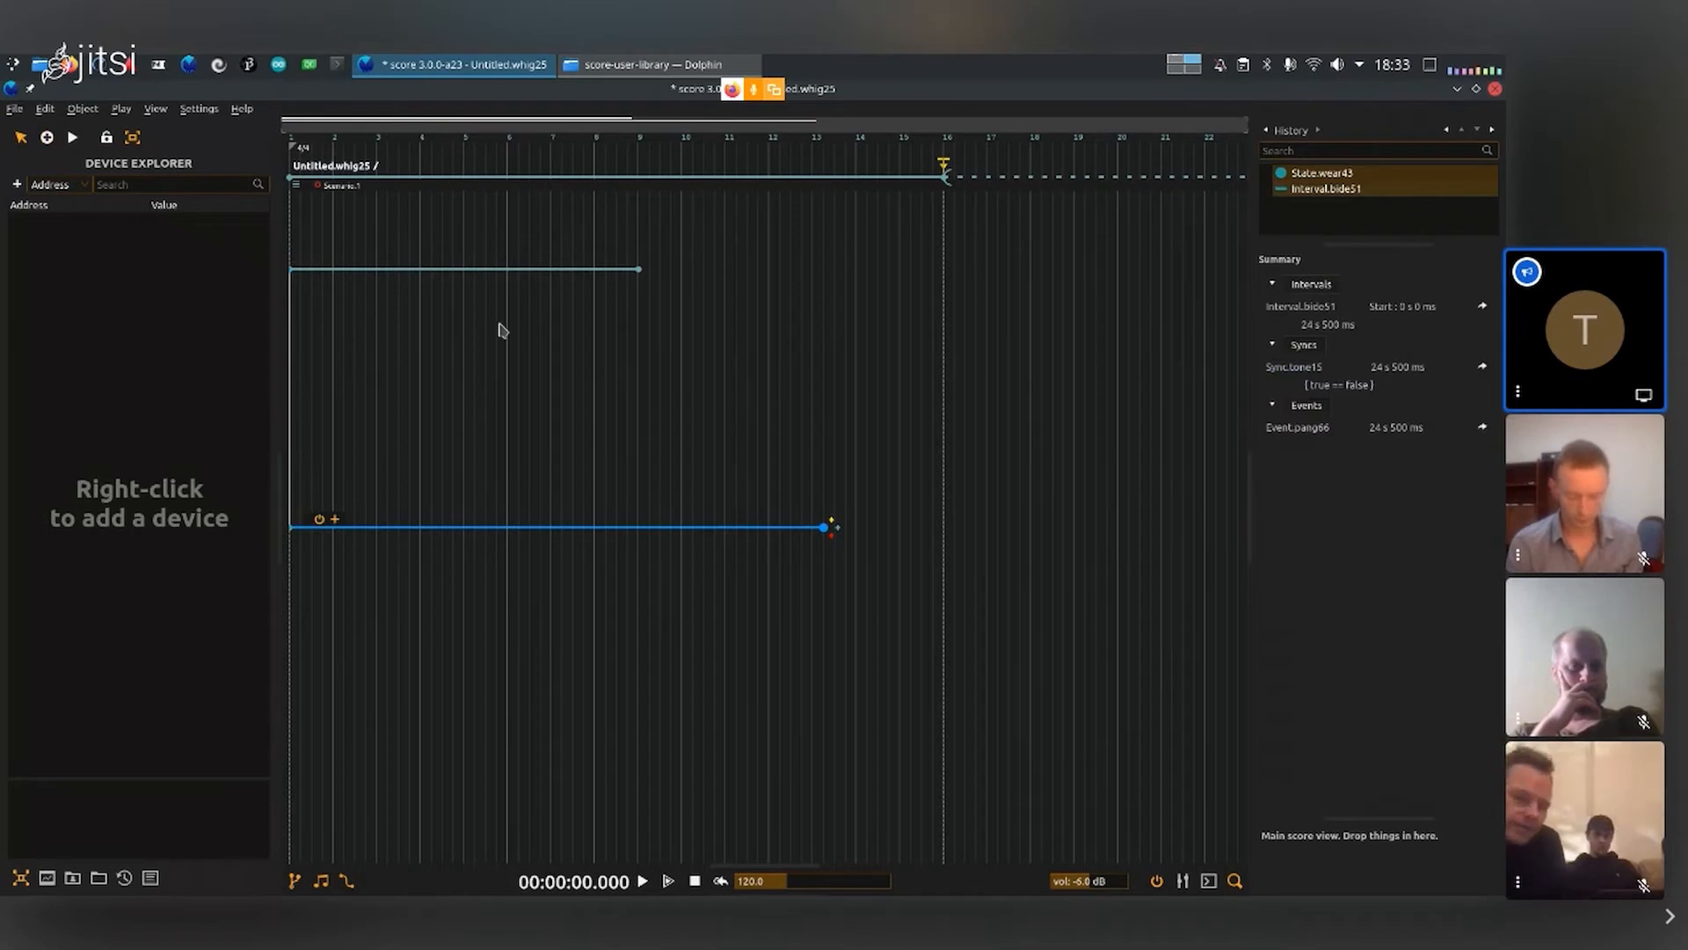
mouse_move(571, 692)
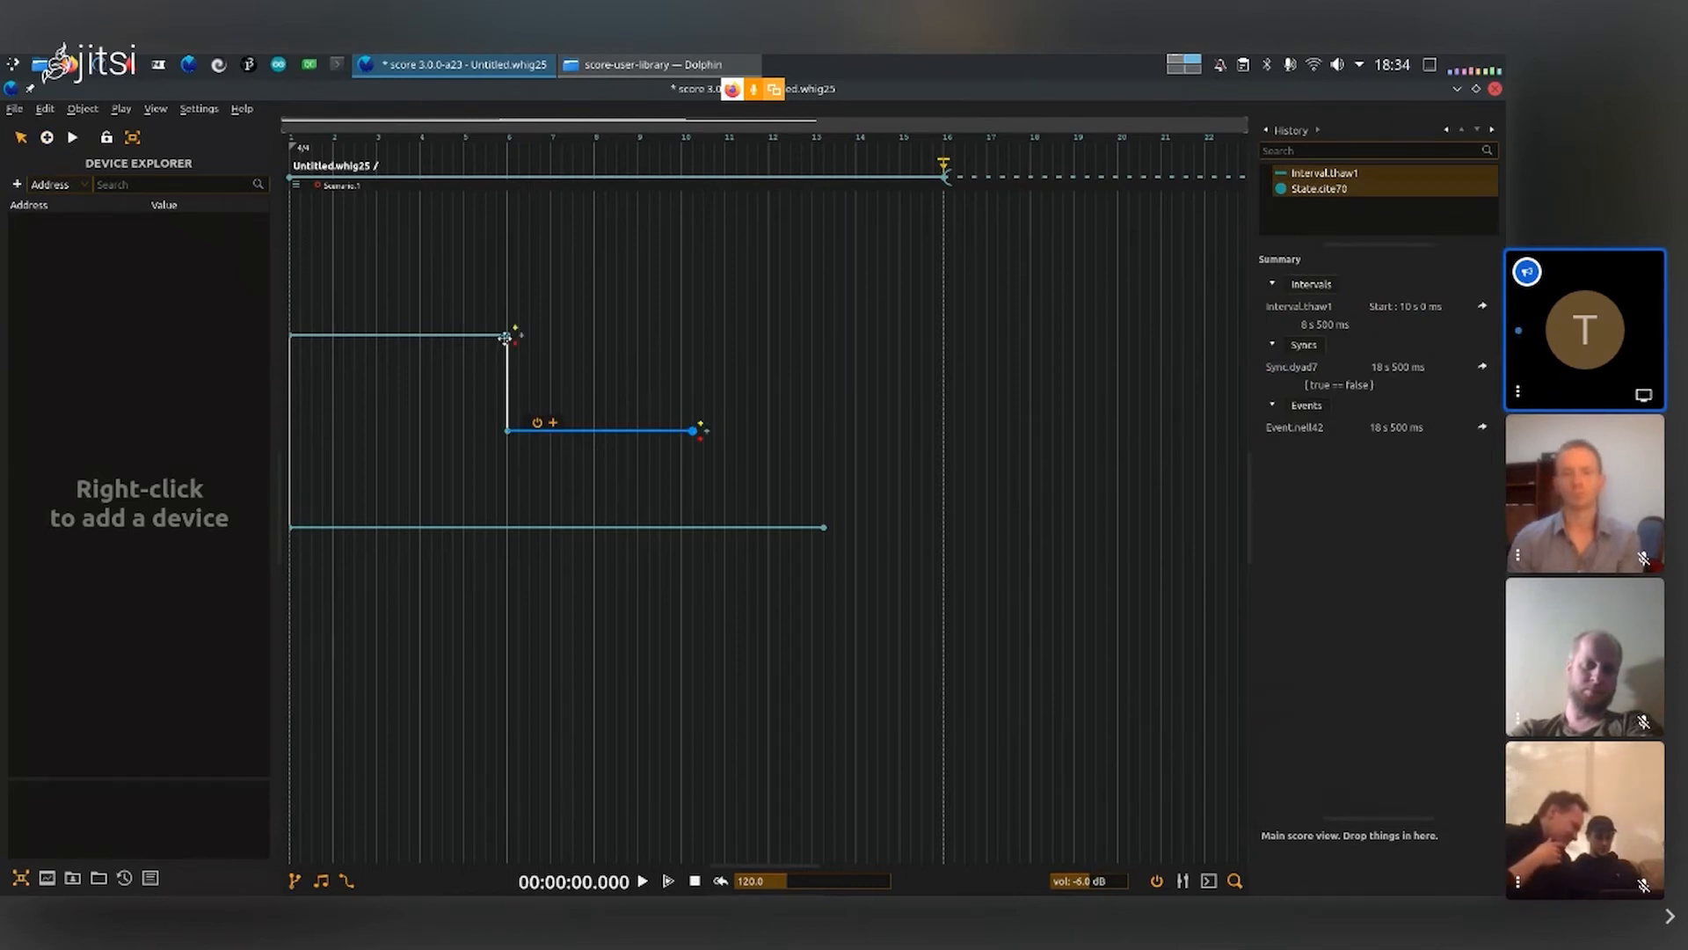
mouse_move(507, 371)
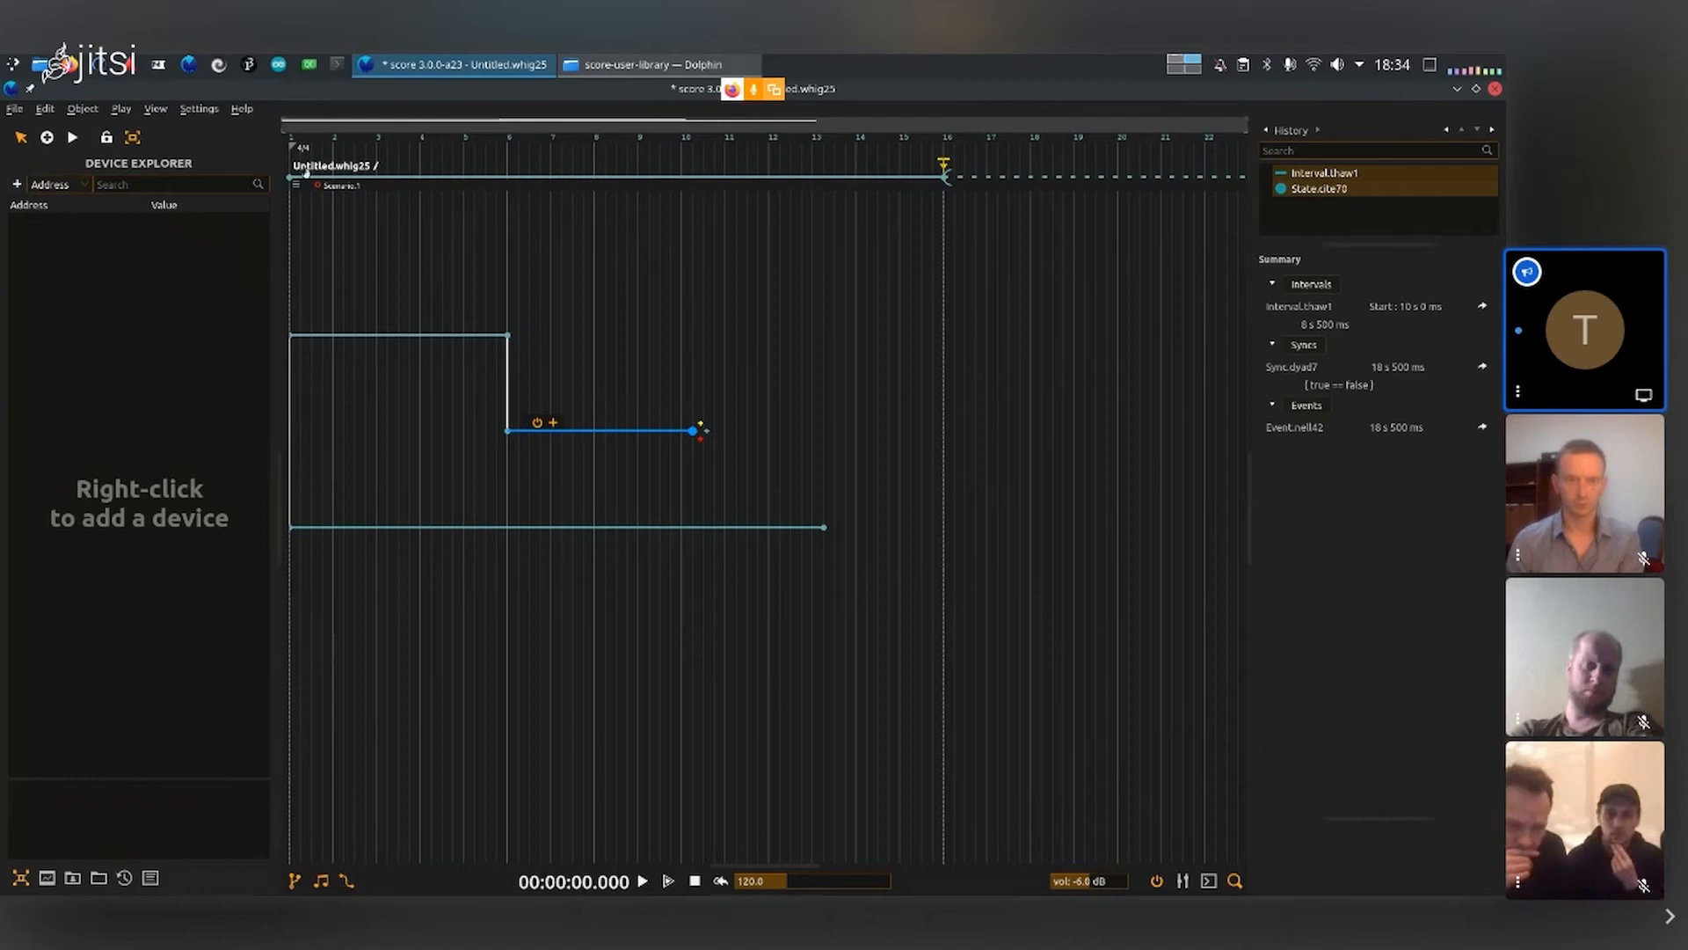
mouse_move(307, 148)
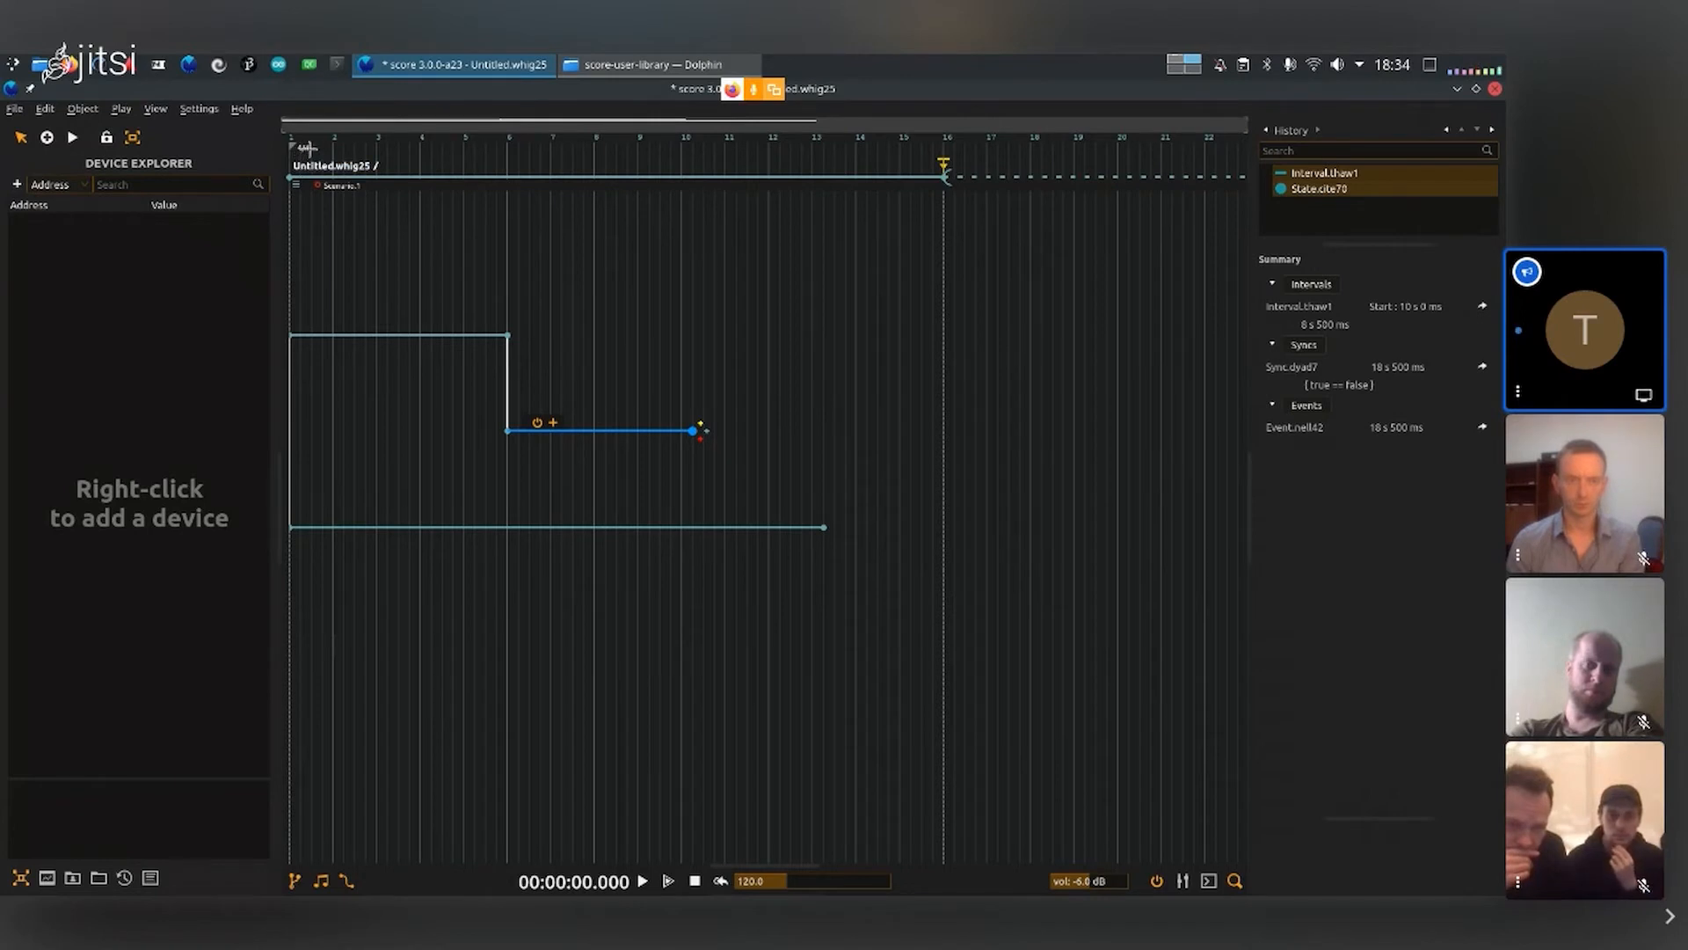
mouse_move(470, 515)
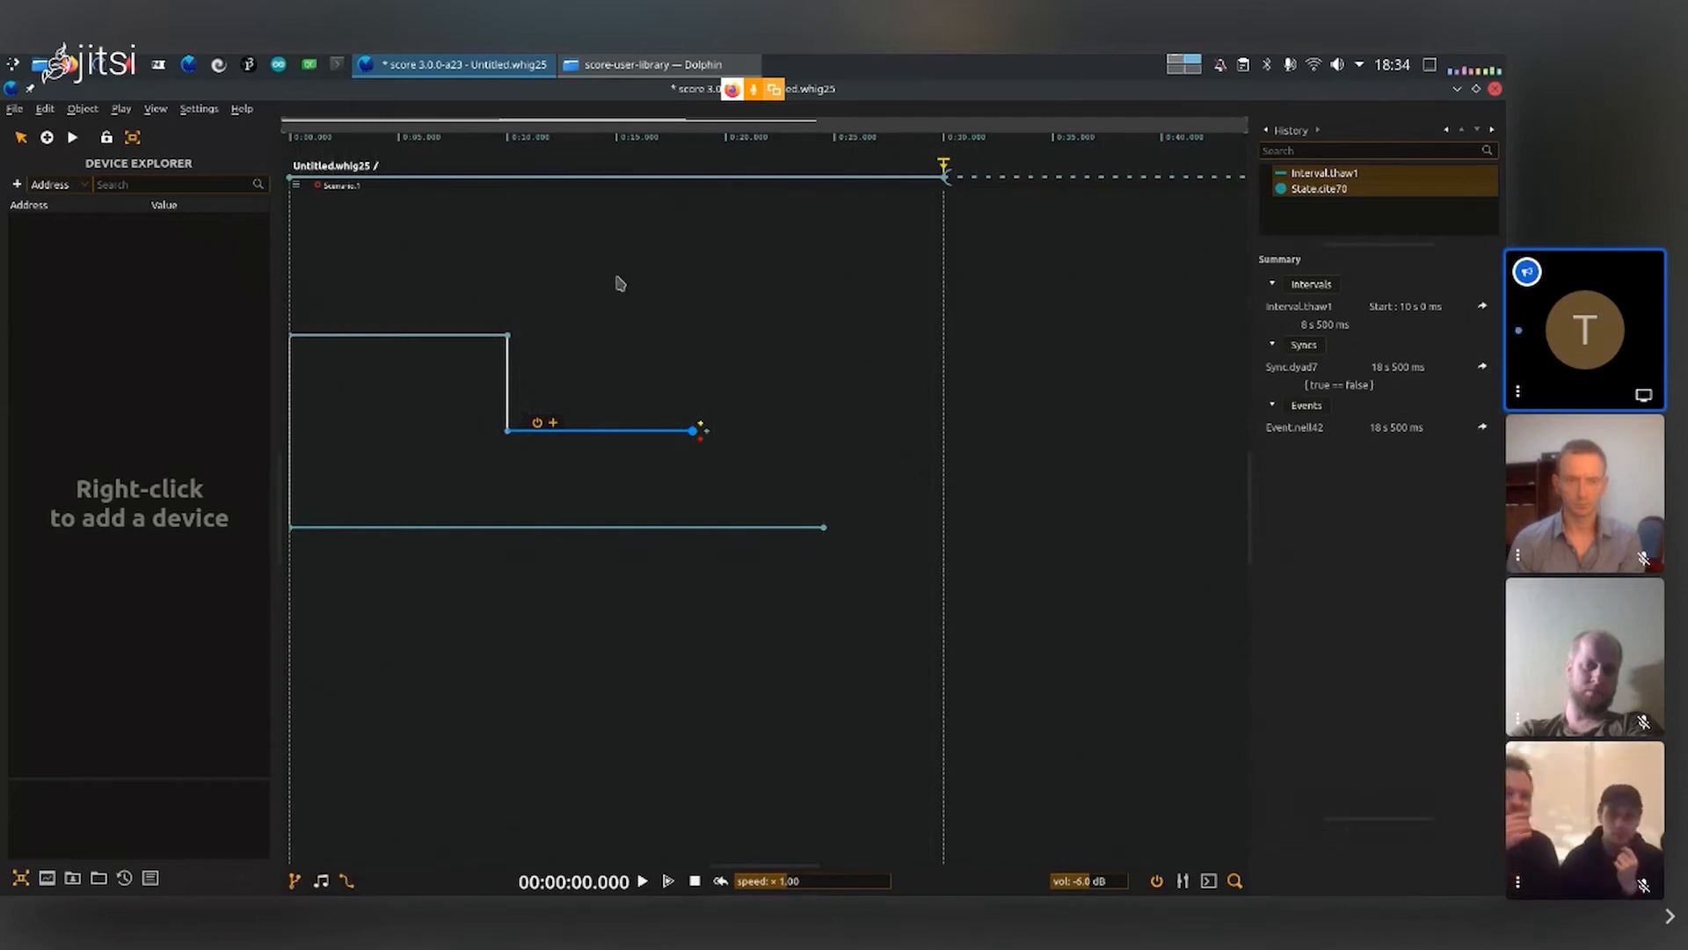
mouse_move(598, 229)
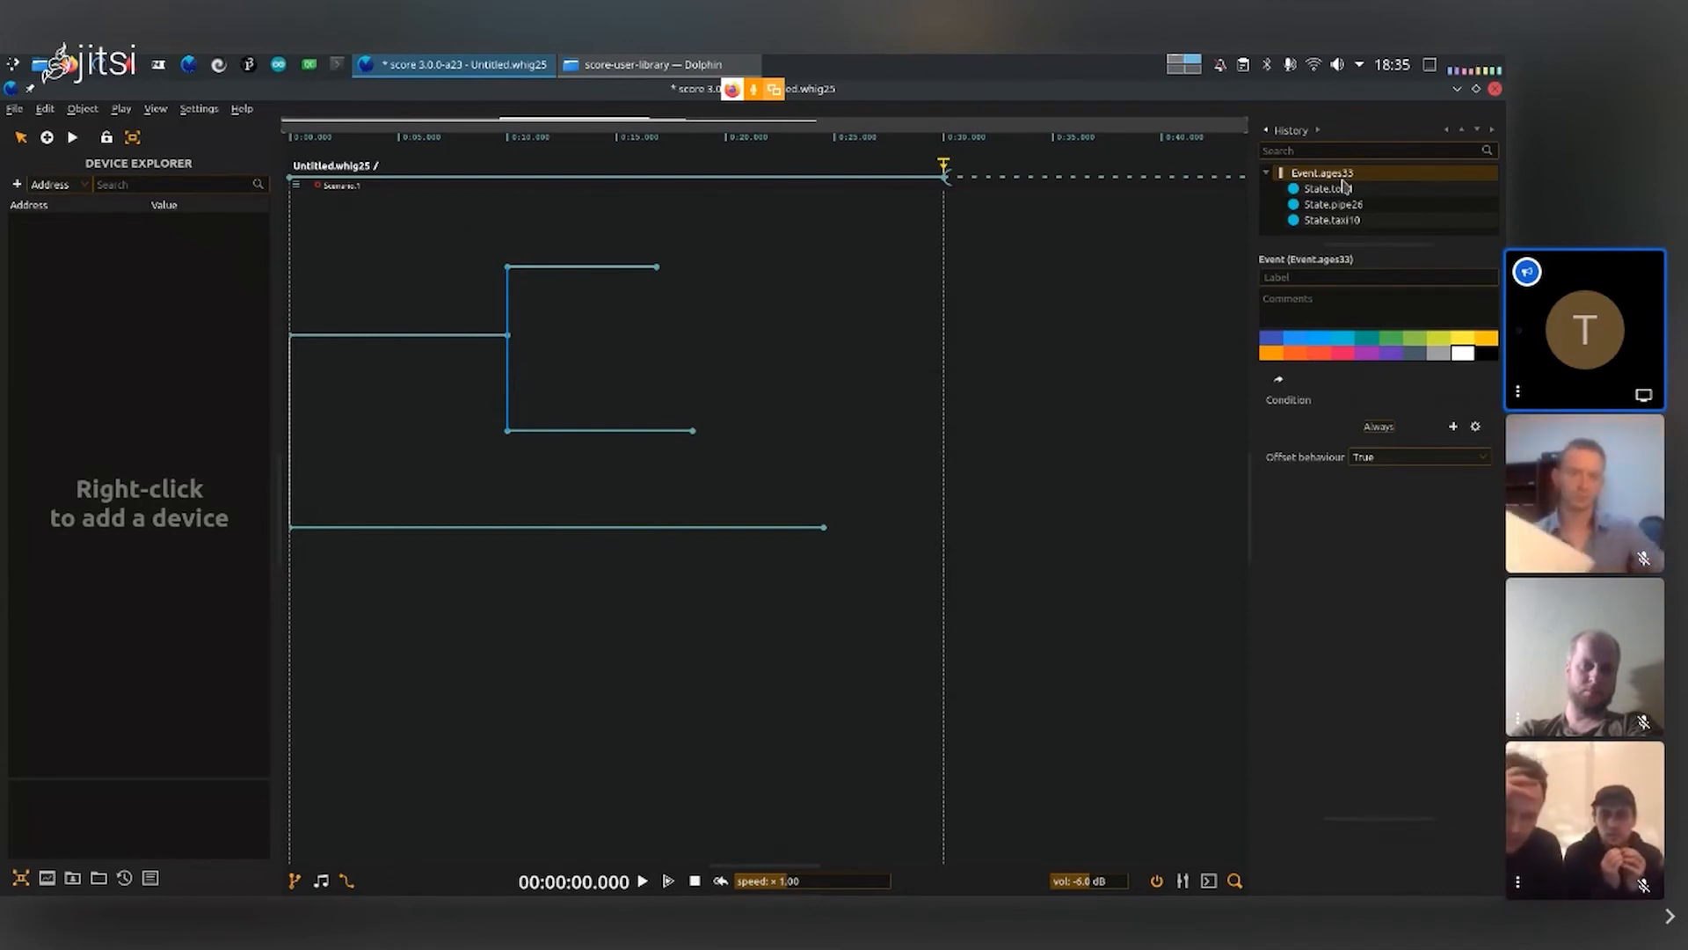
click(1332, 205)
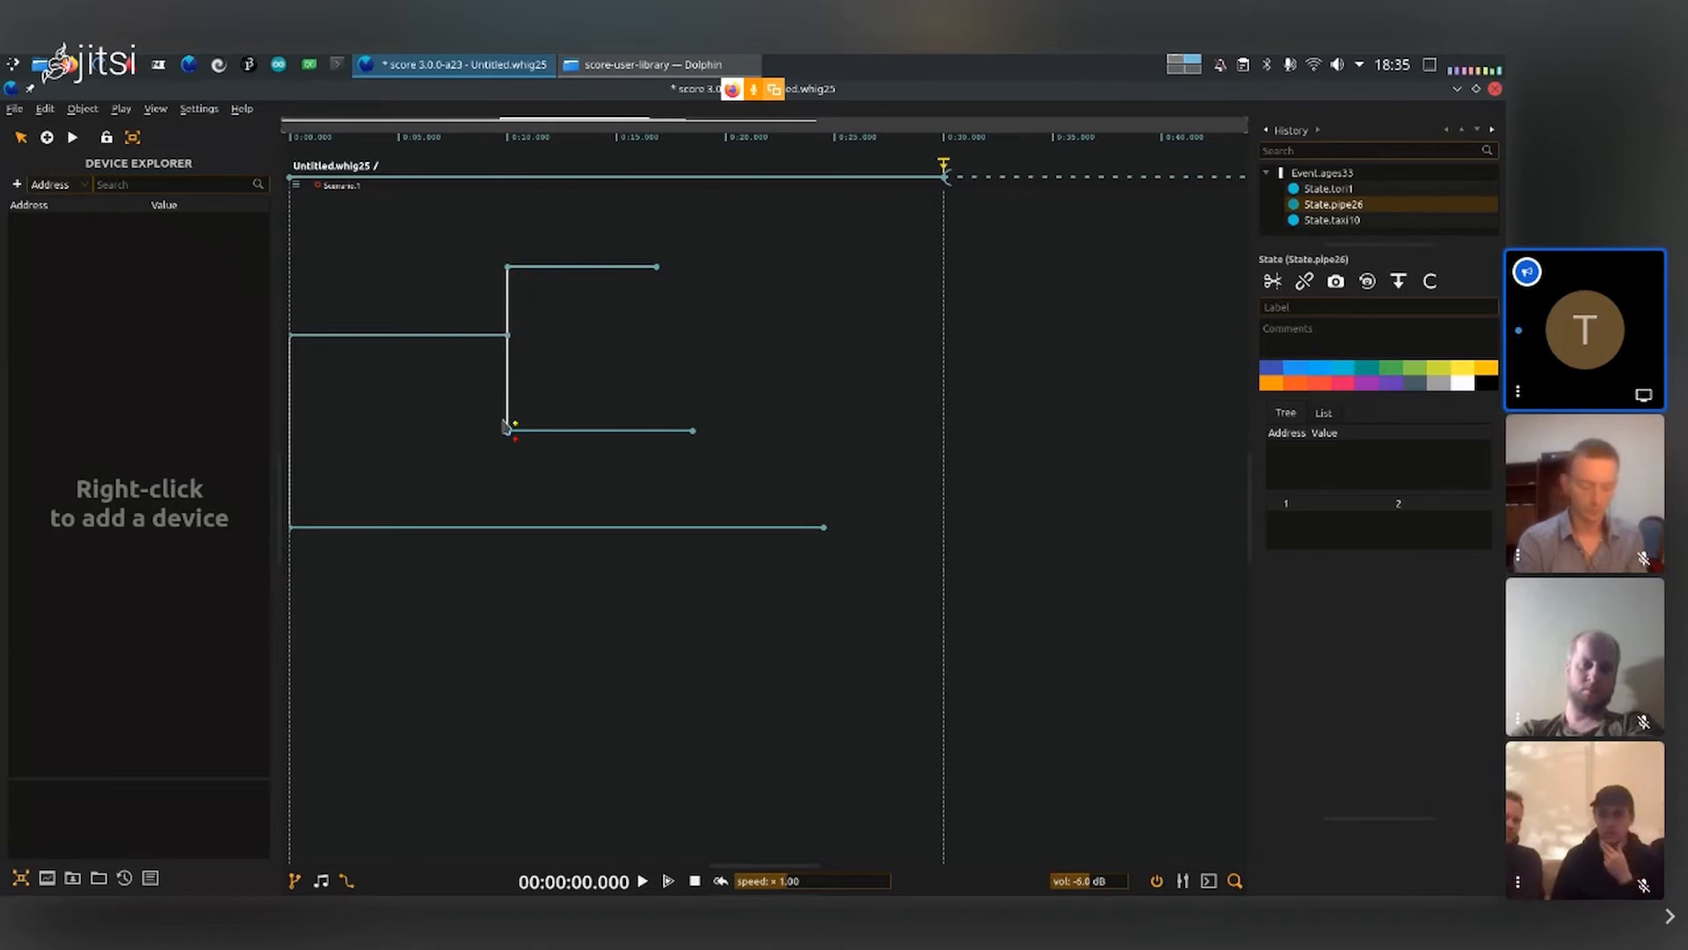
click(1321, 173)
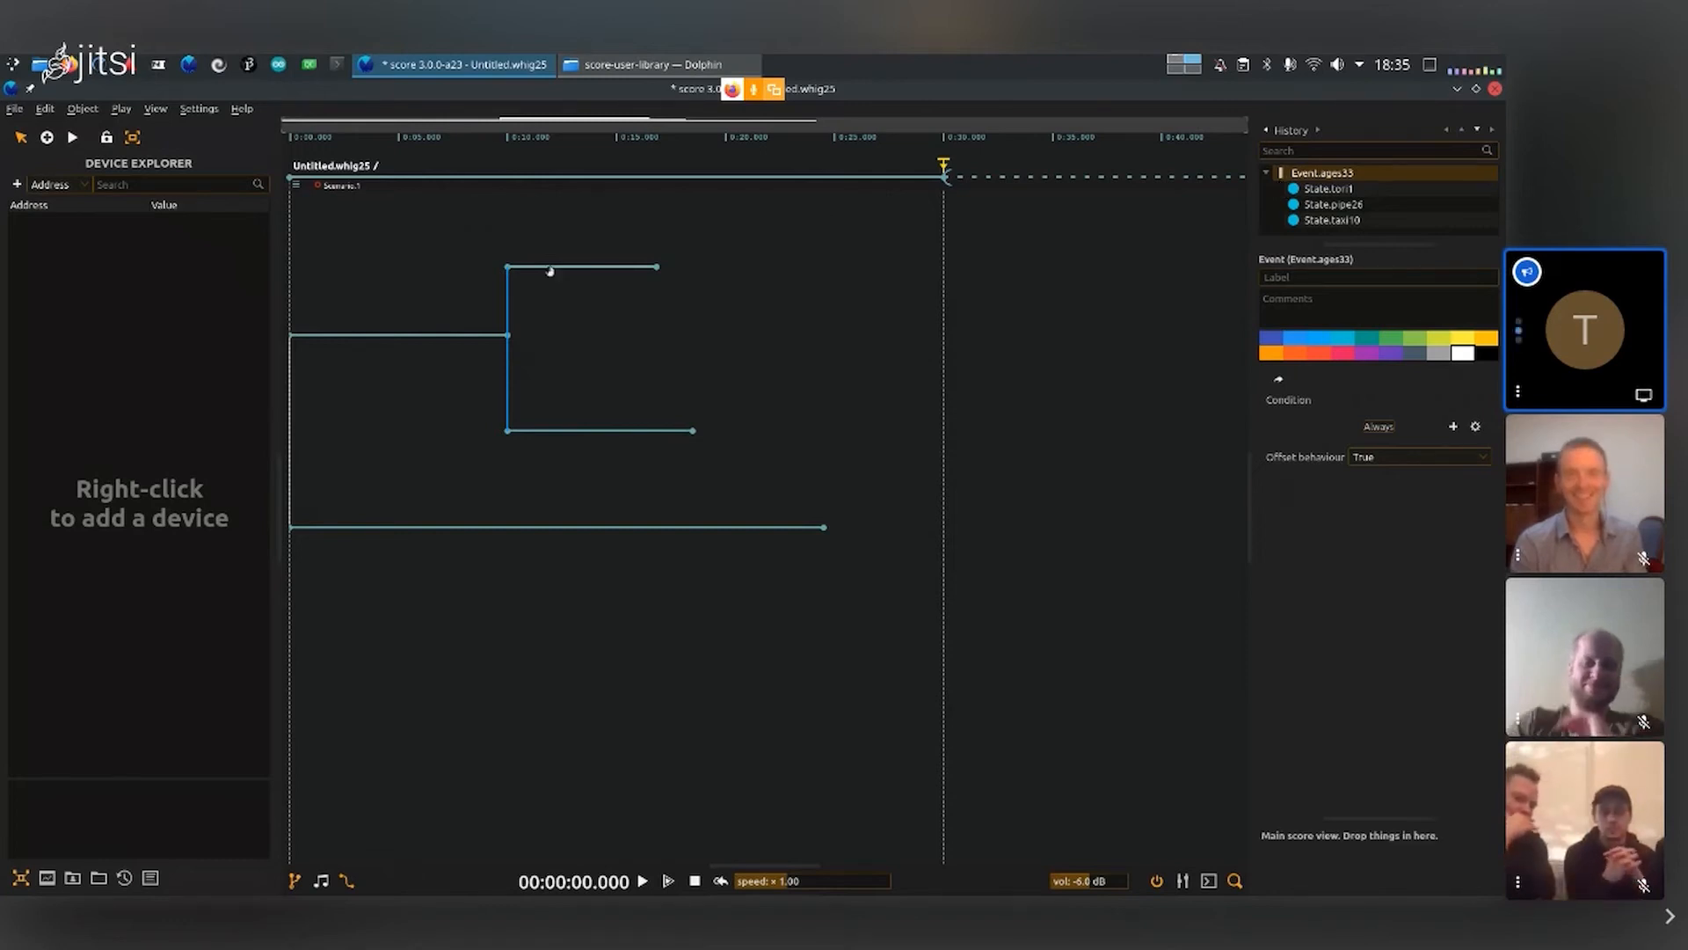
click(508, 356)
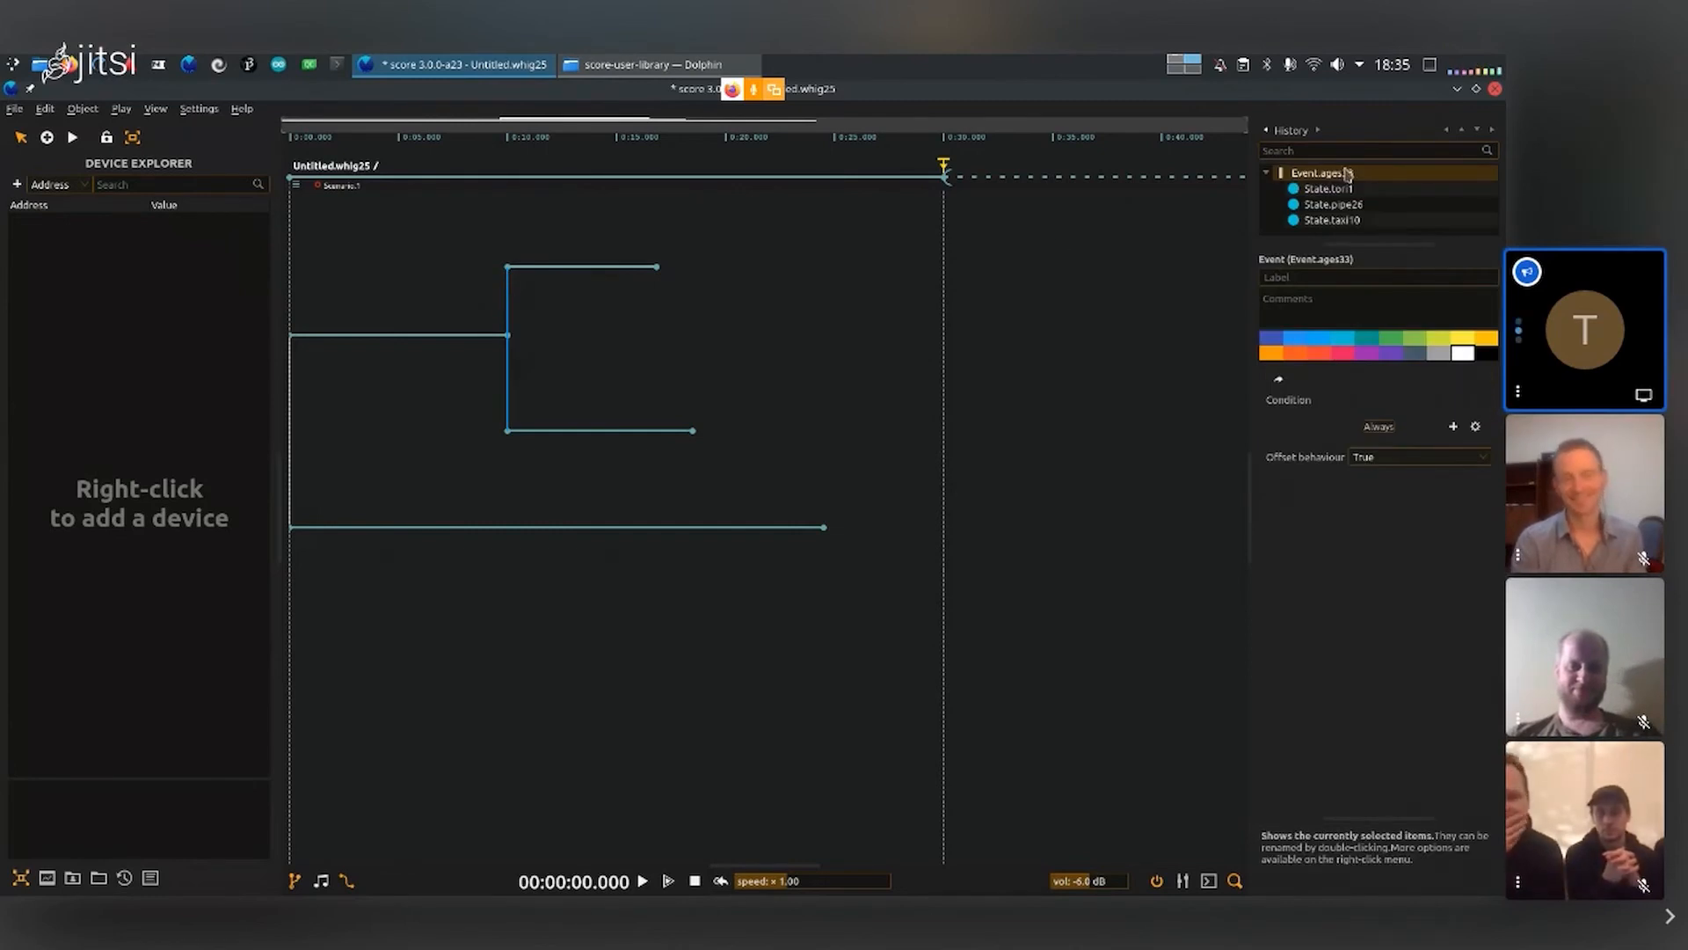
click(1330, 188)
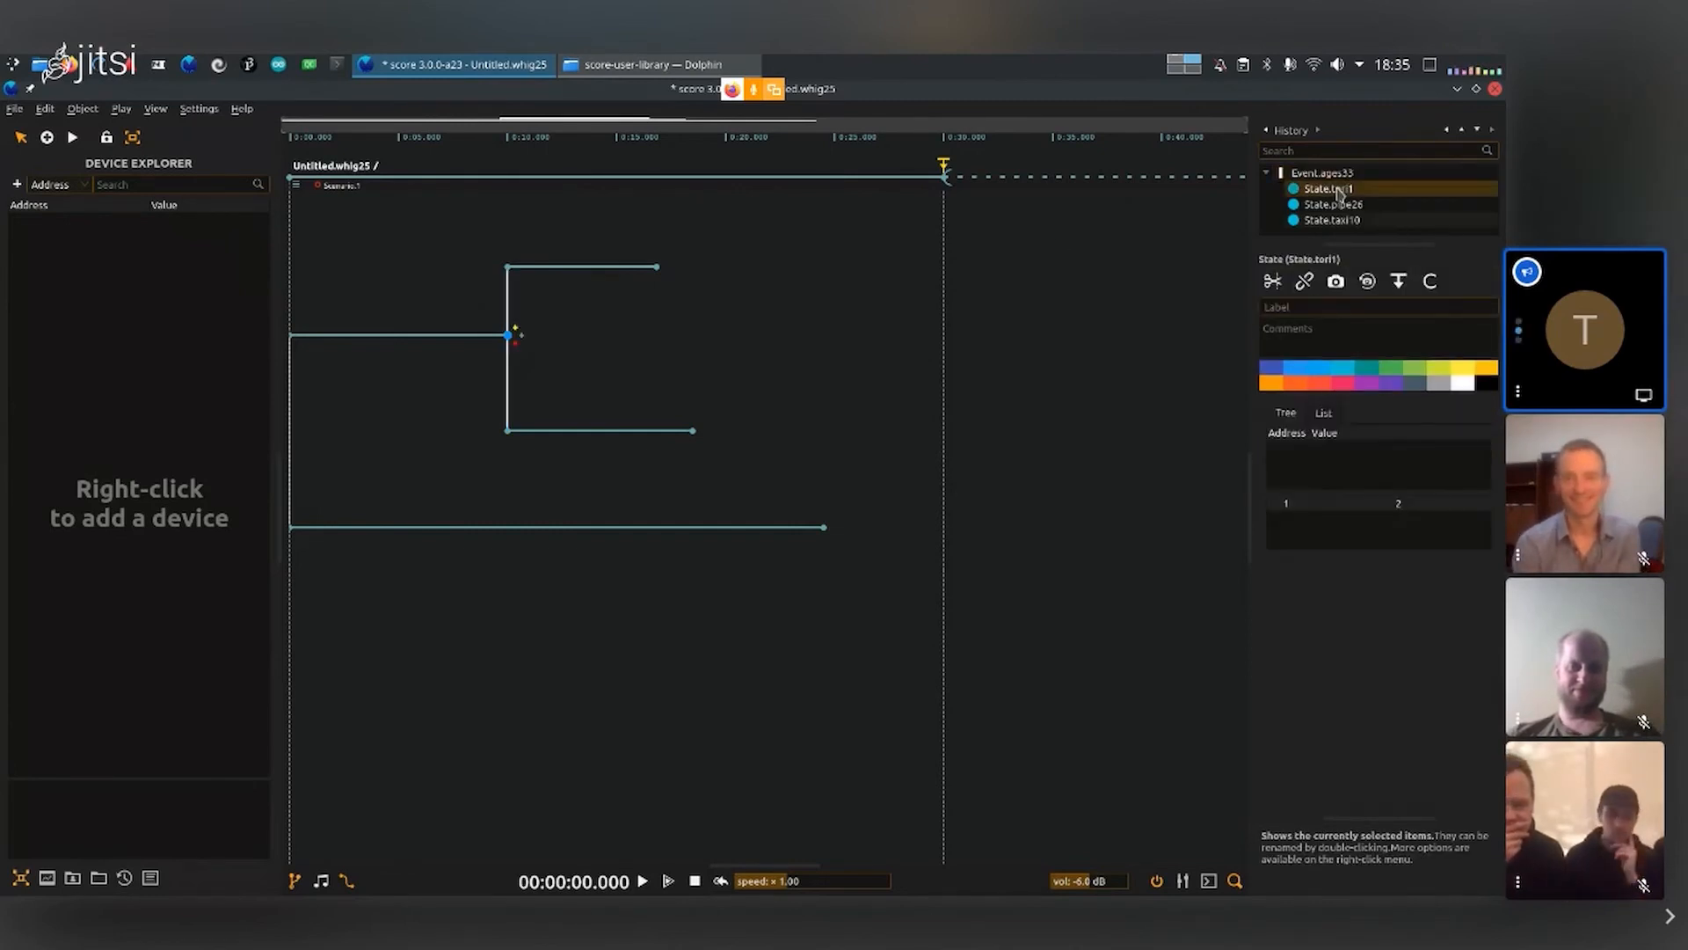
click(1332, 219)
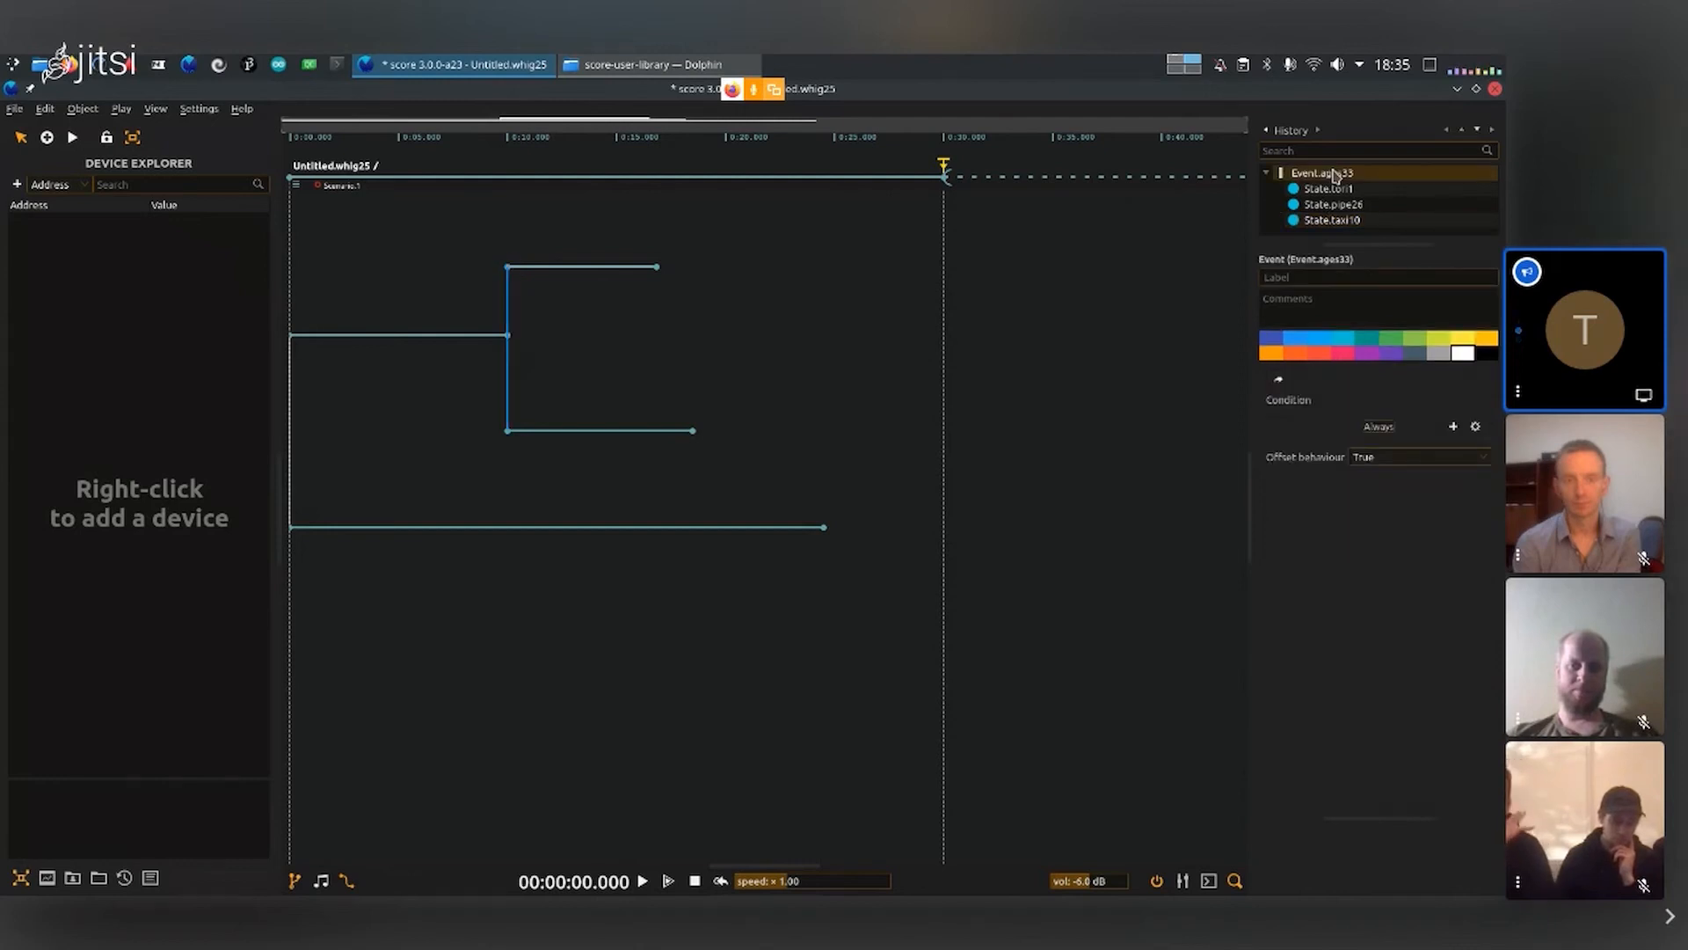
click(1330, 187)
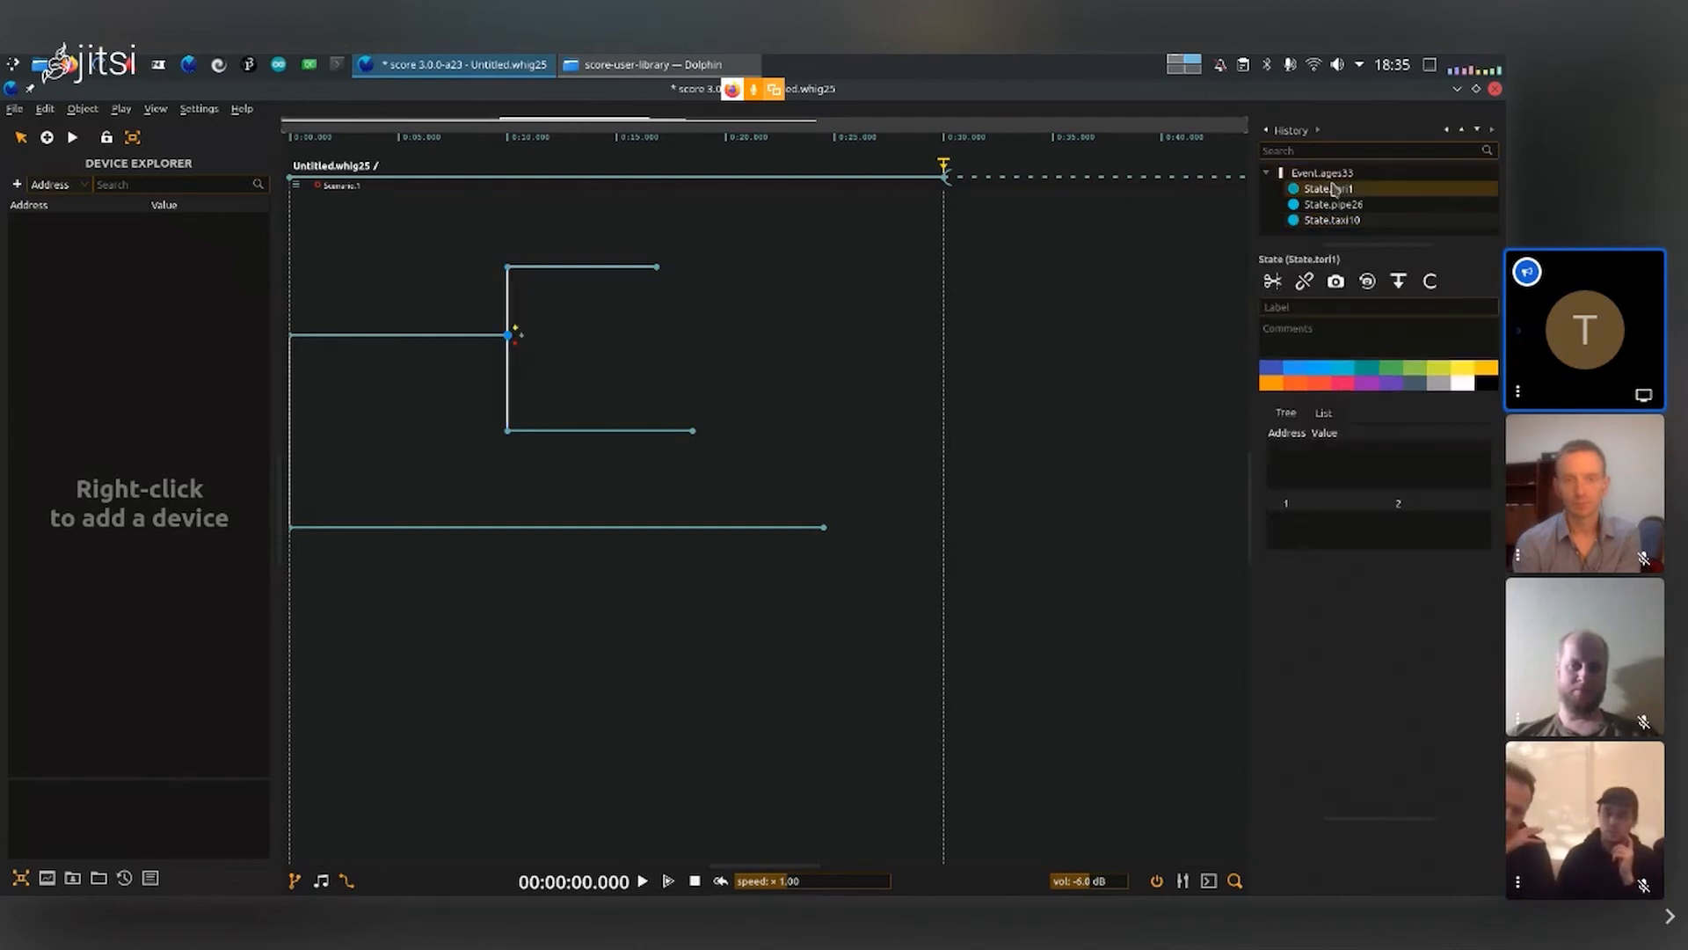
click(1332, 220)
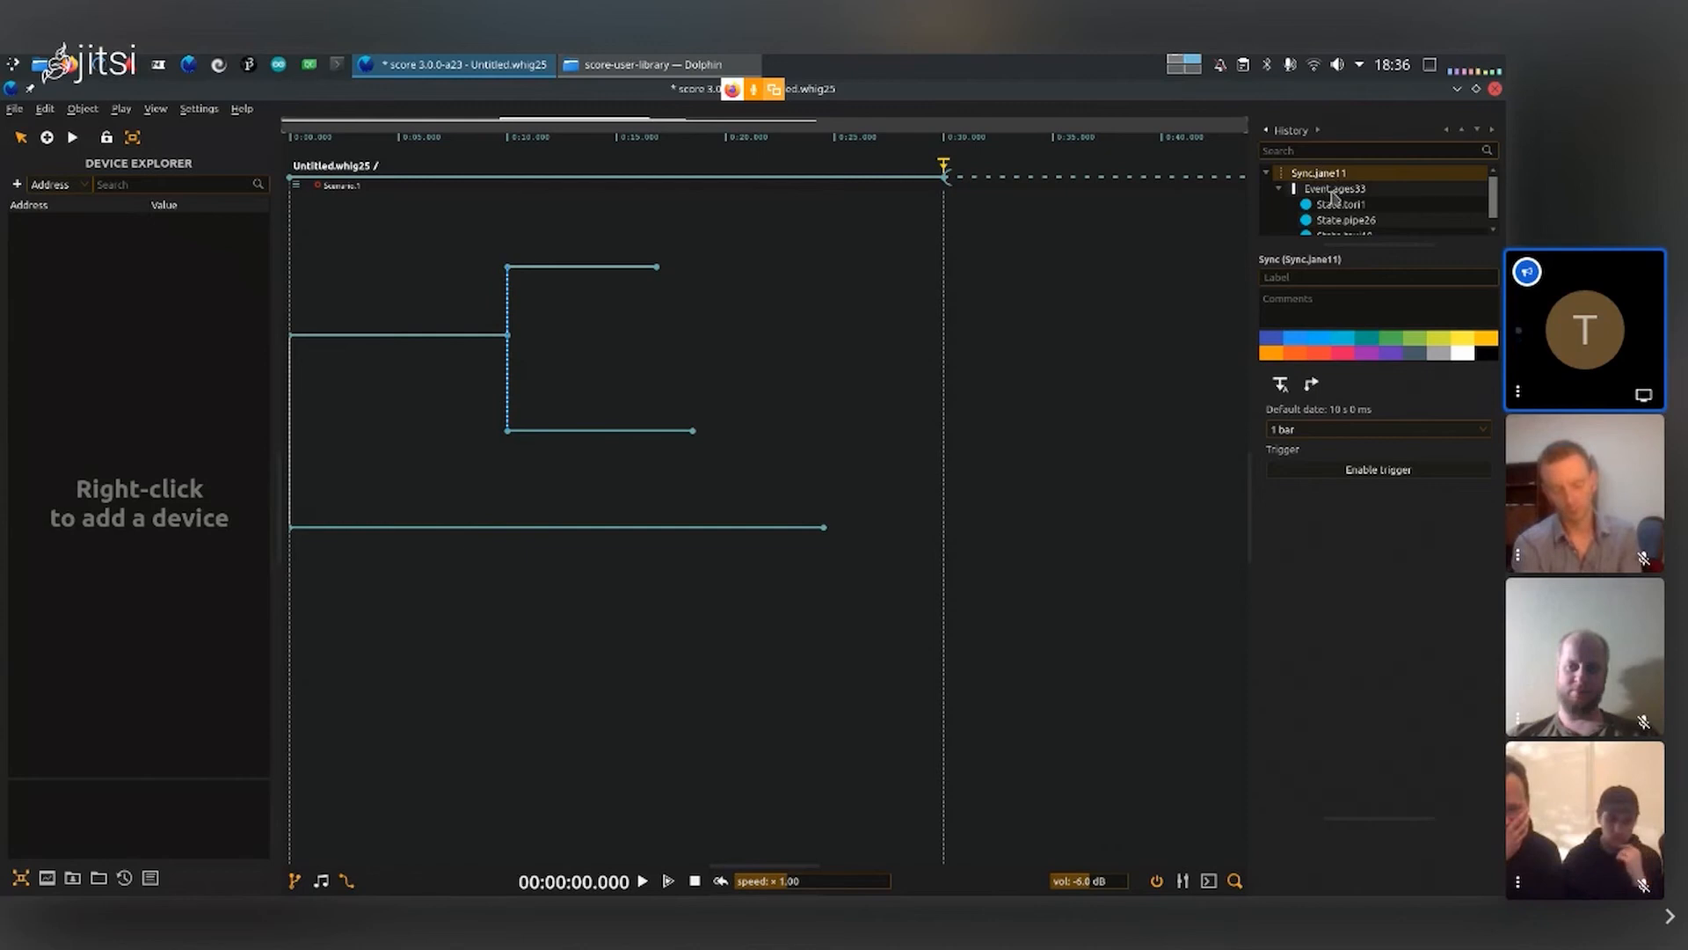
mouse_move(1206, 275)
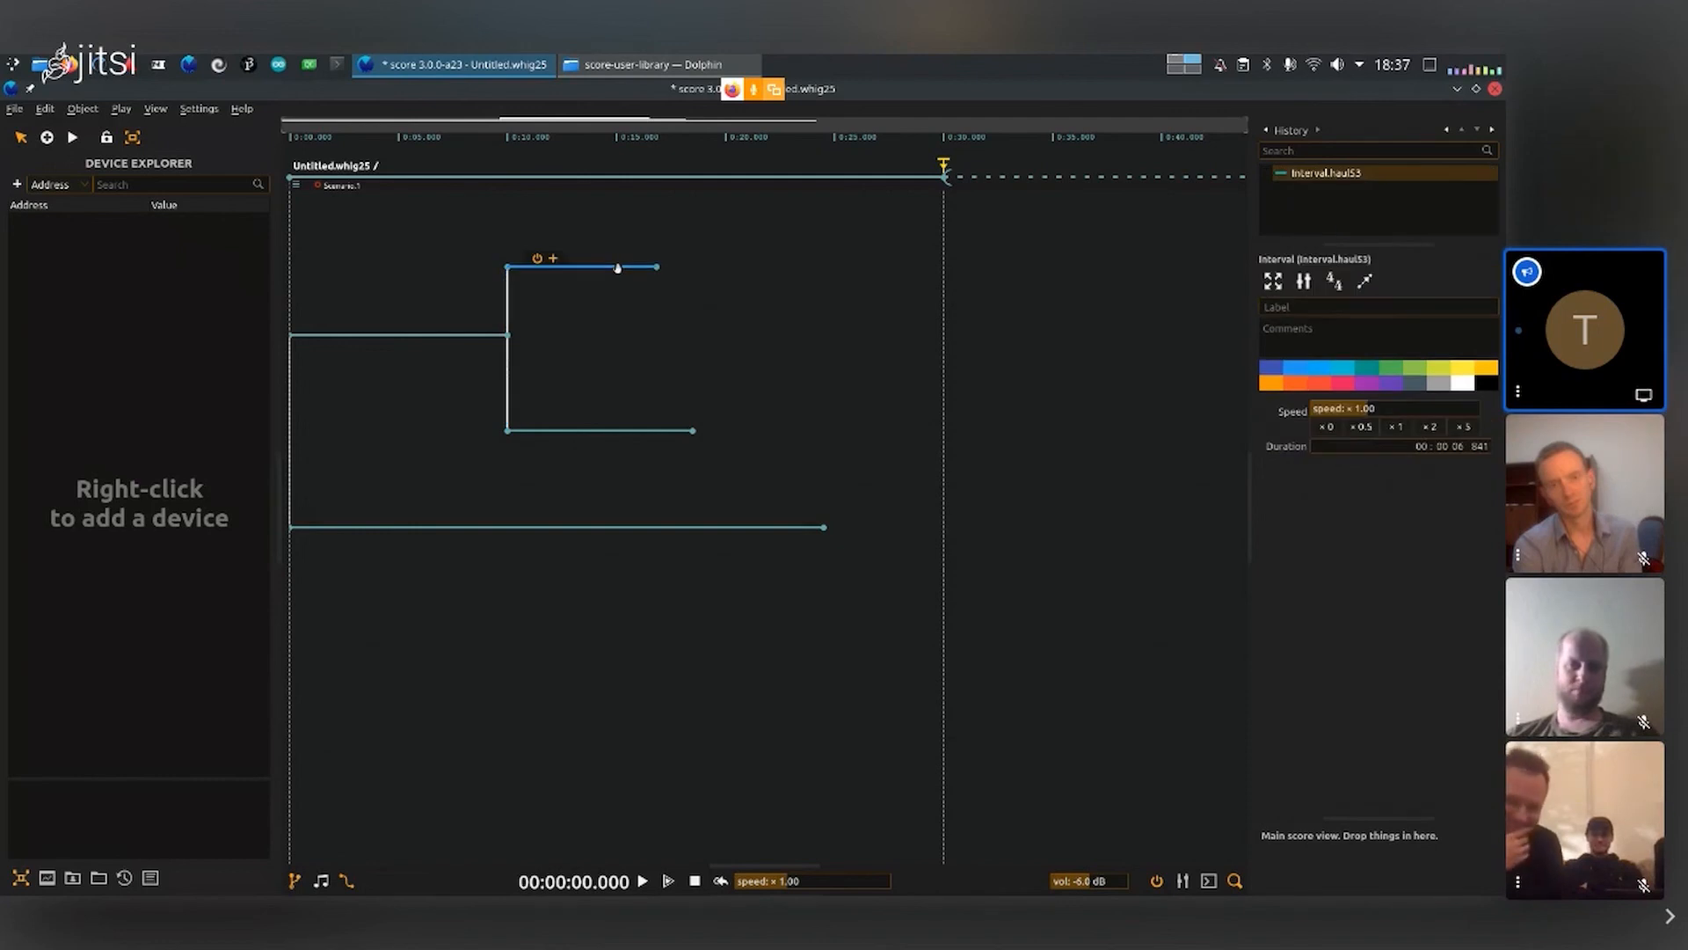
mouse_move(678, 338)
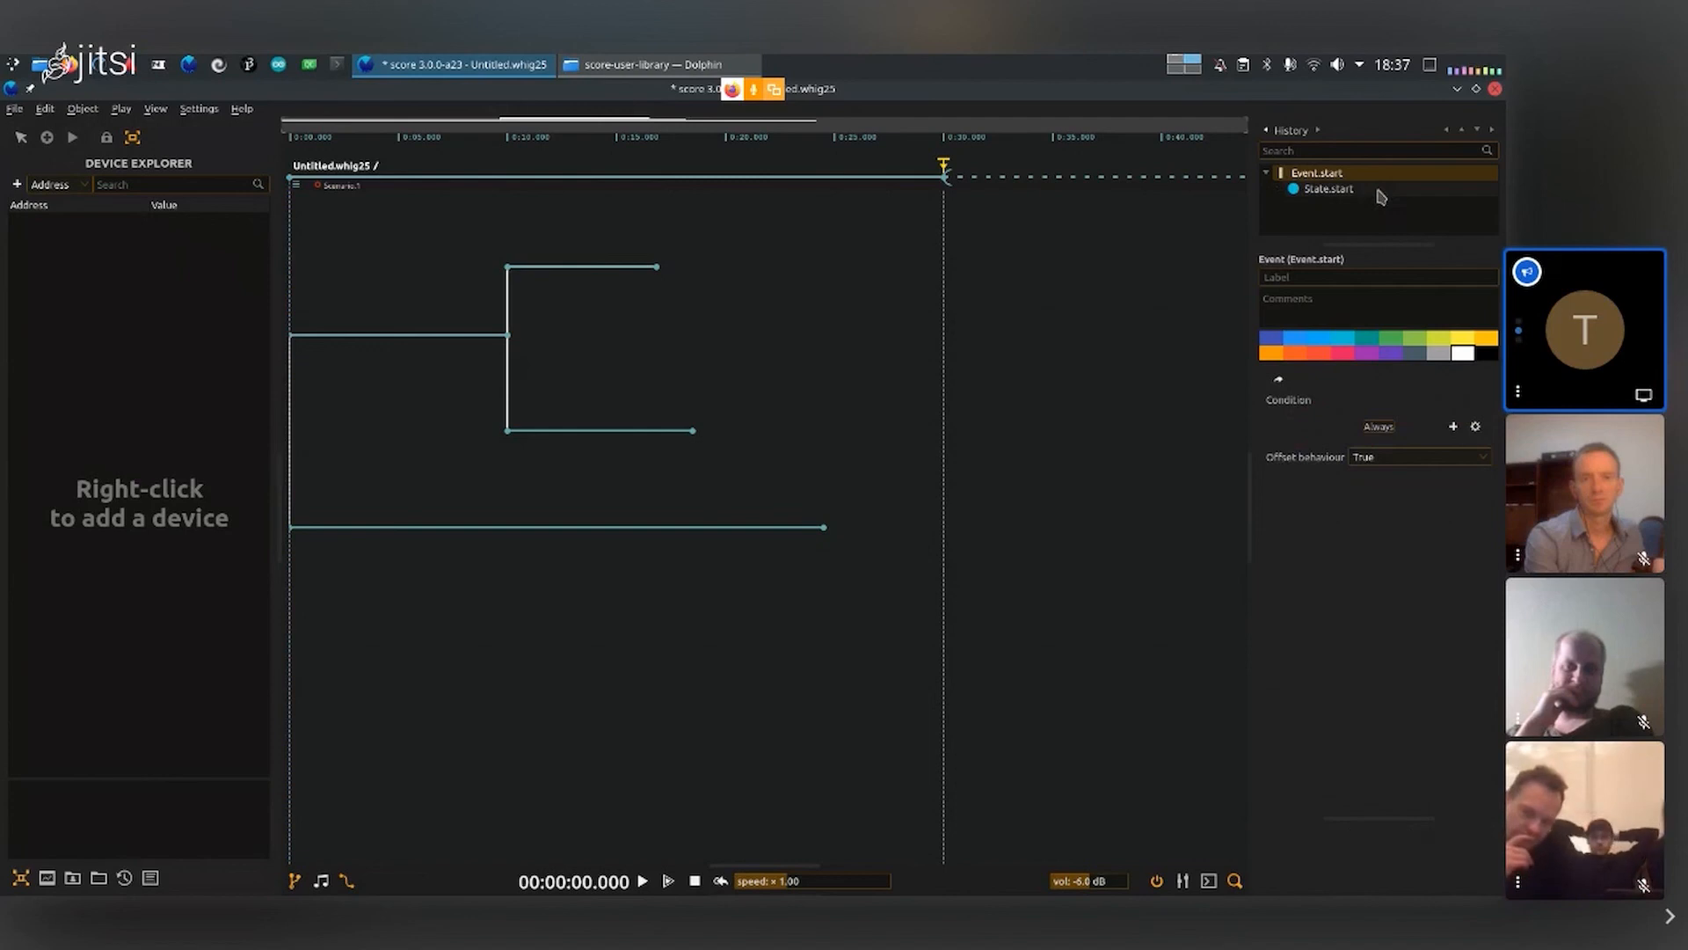
click(509, 267)
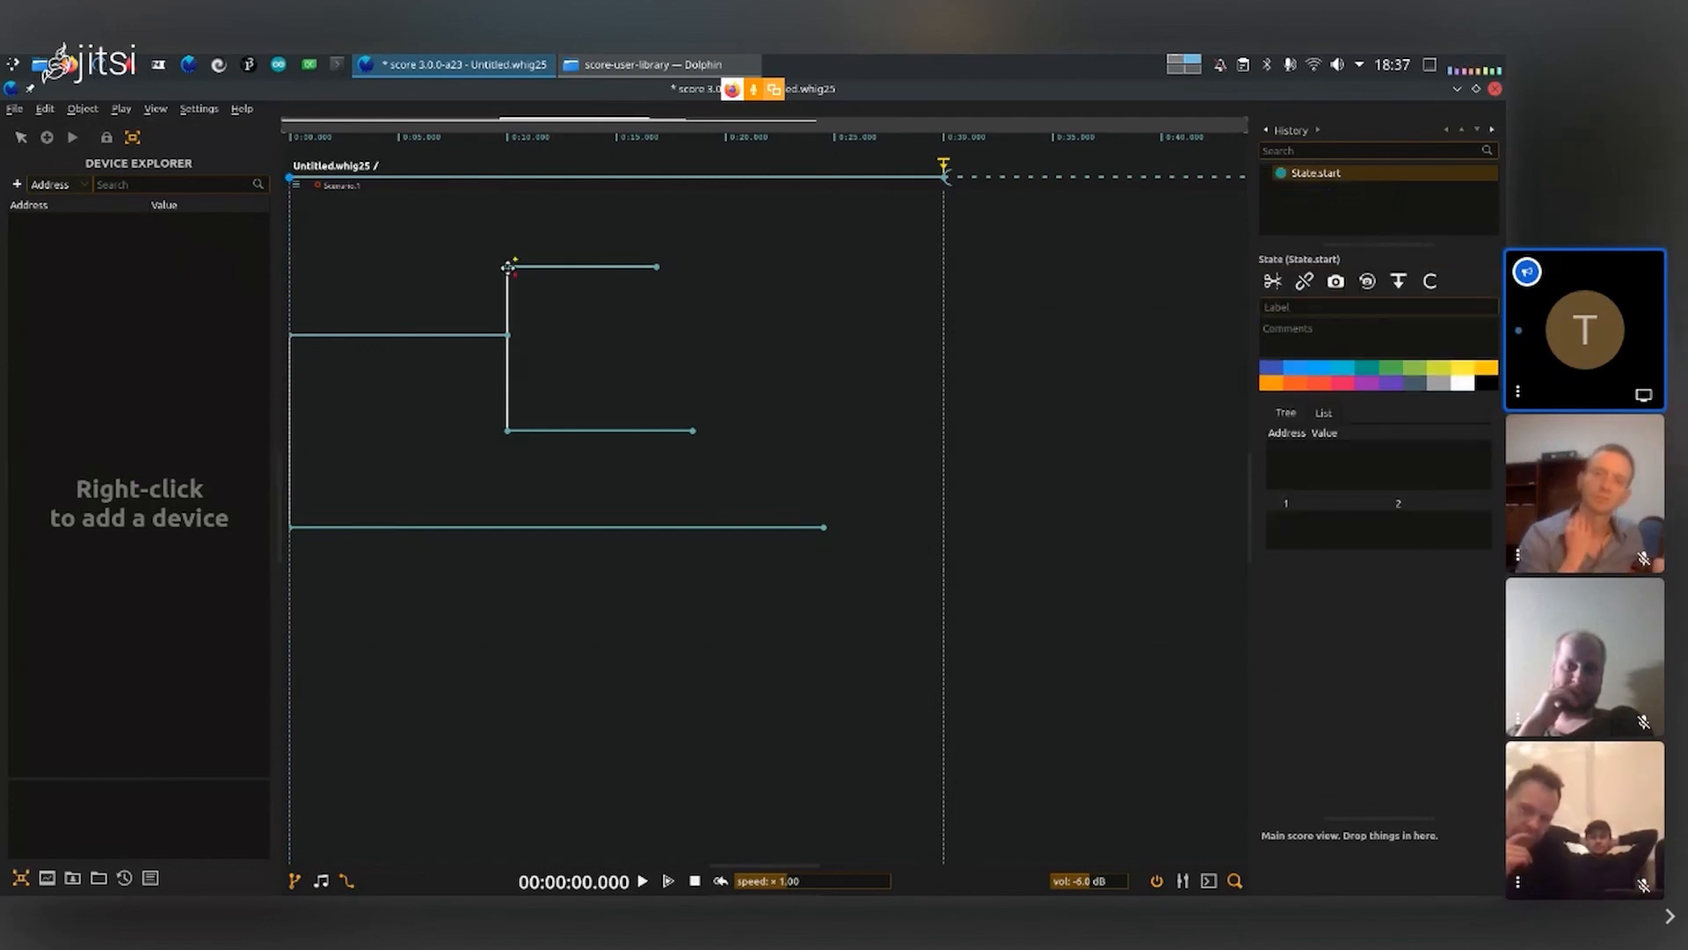